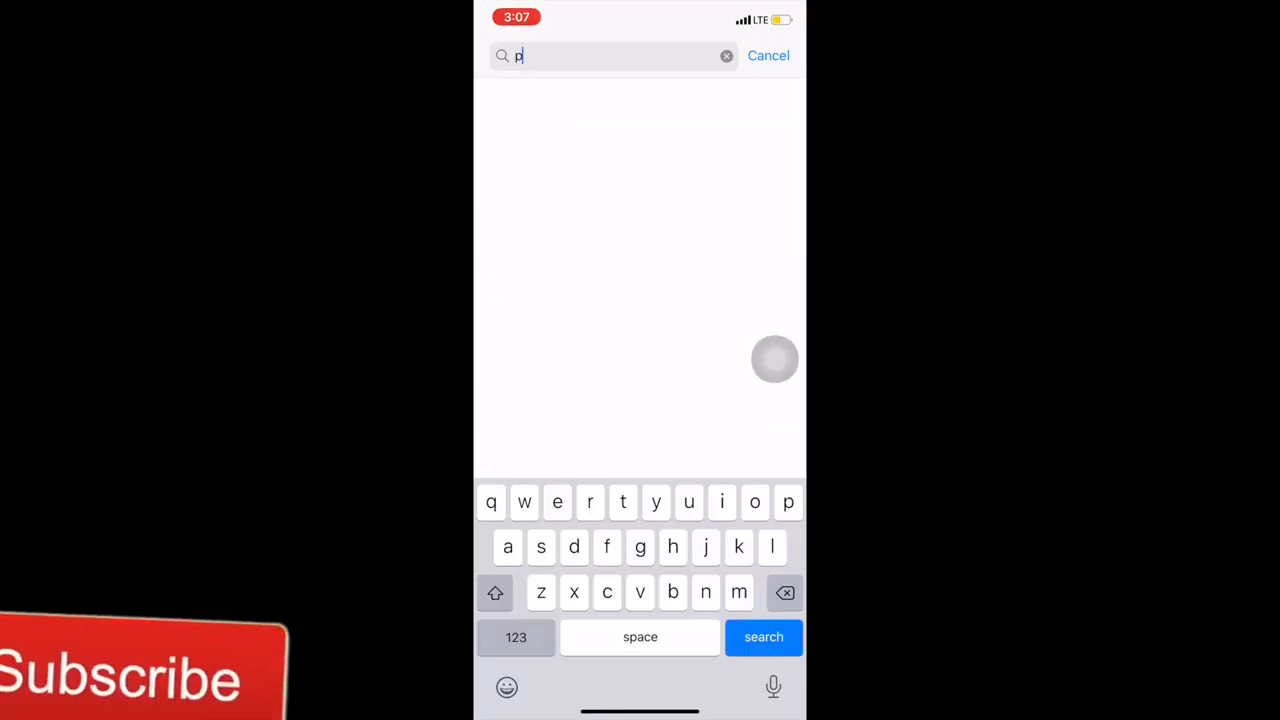
Search the App Store for 'phonto' and browse the Phonto results.
{"action": "type", "text": "honto"}
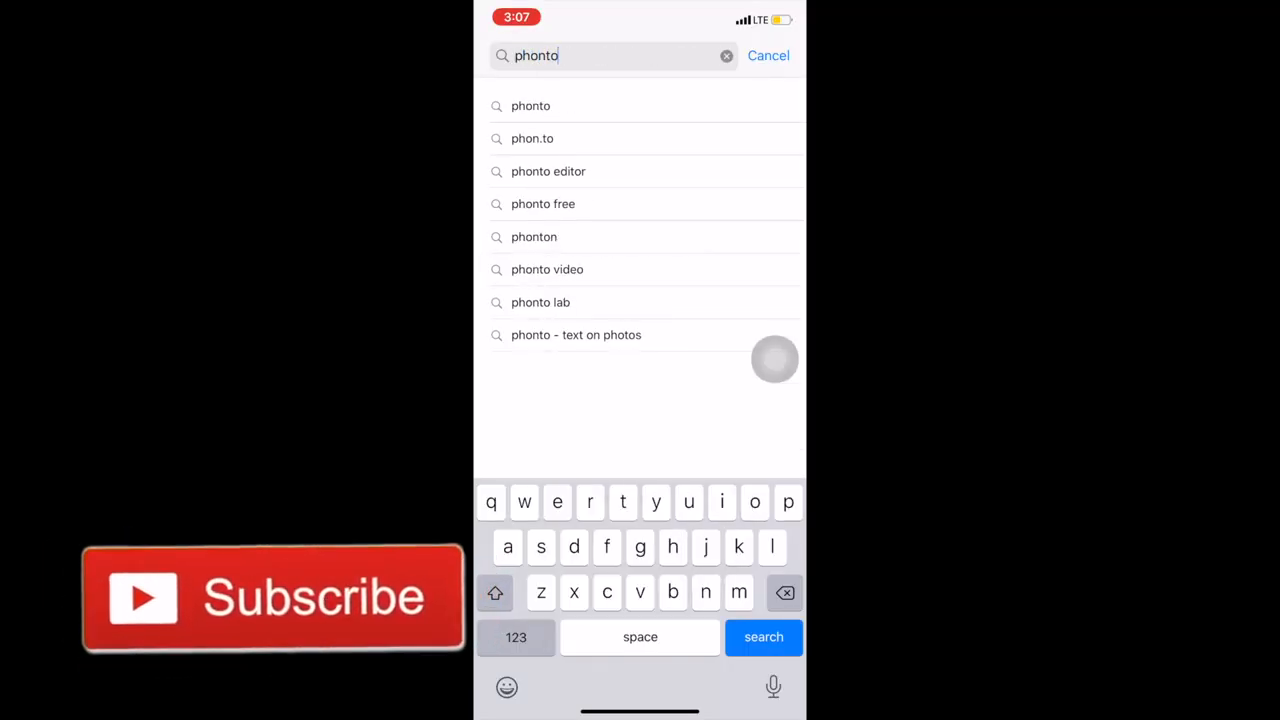
{"action": "left_click", "coordinate": [763, 637]}
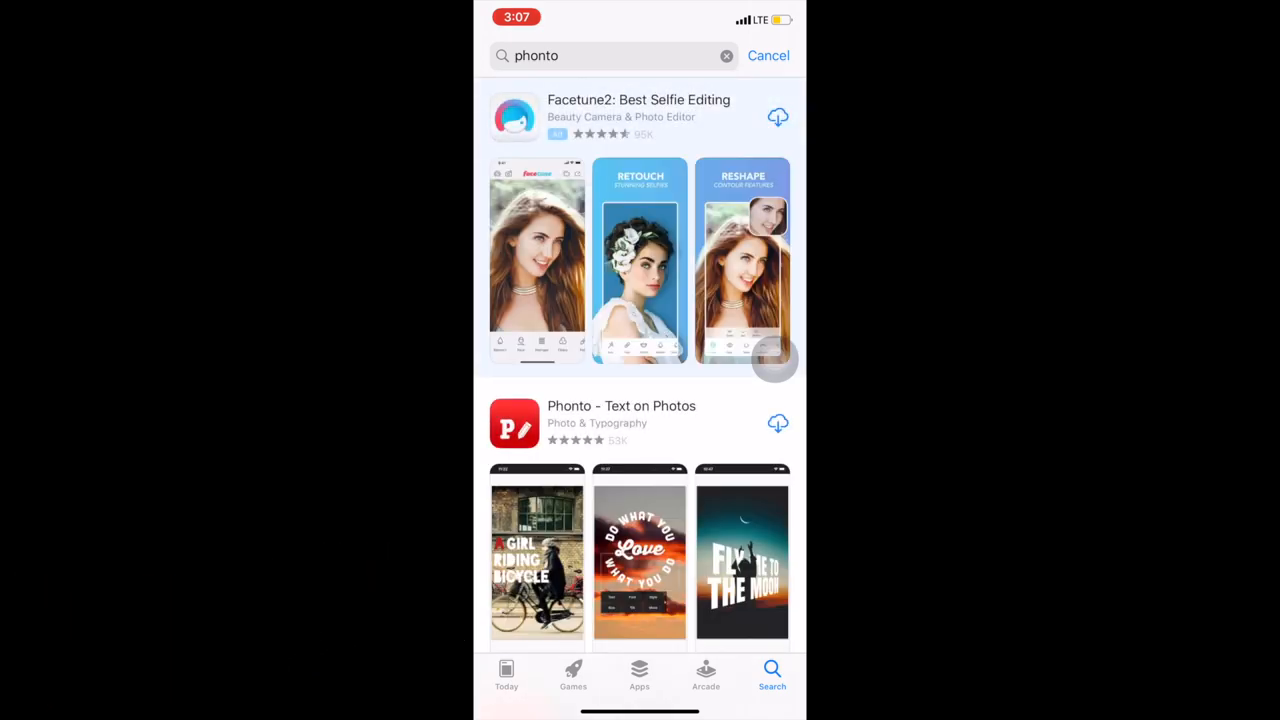
{"action": "scroll", "scroll_direction": "down", "scroll_amount": 3}
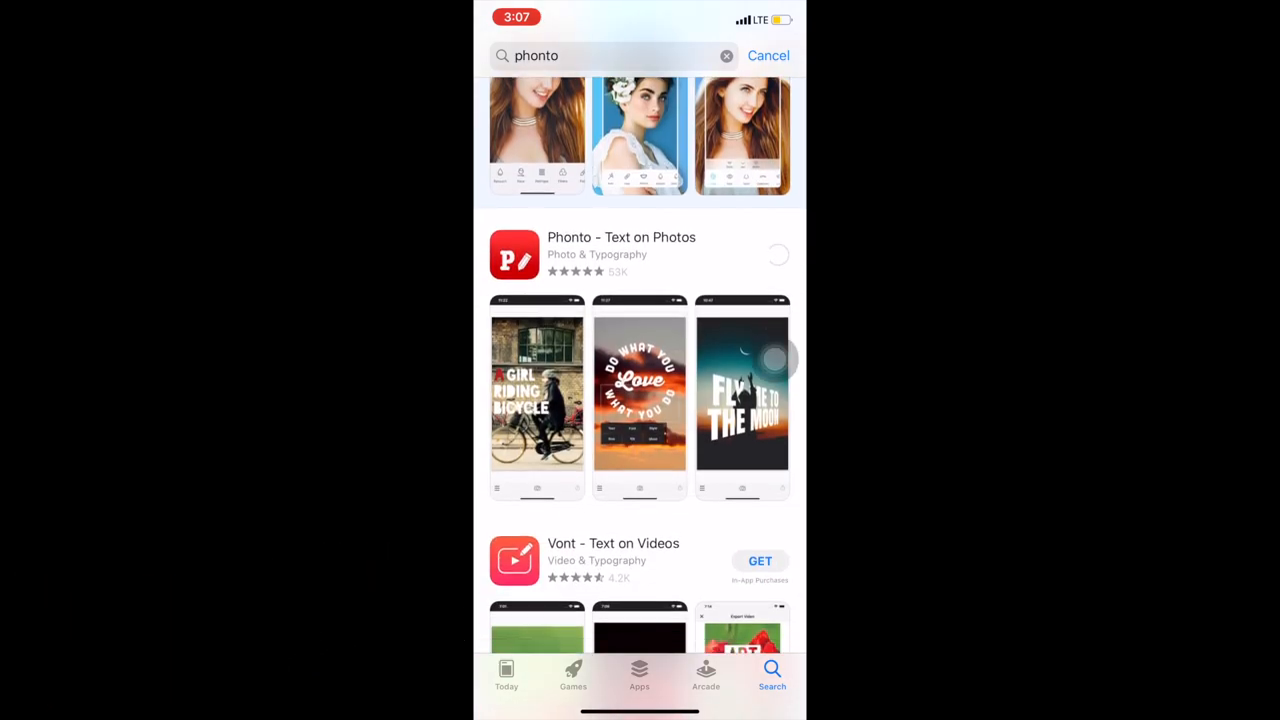
Search for 'magic eraser' and get the Magic Eraser background remover app.
{"action": "type", "text": "magic e"}
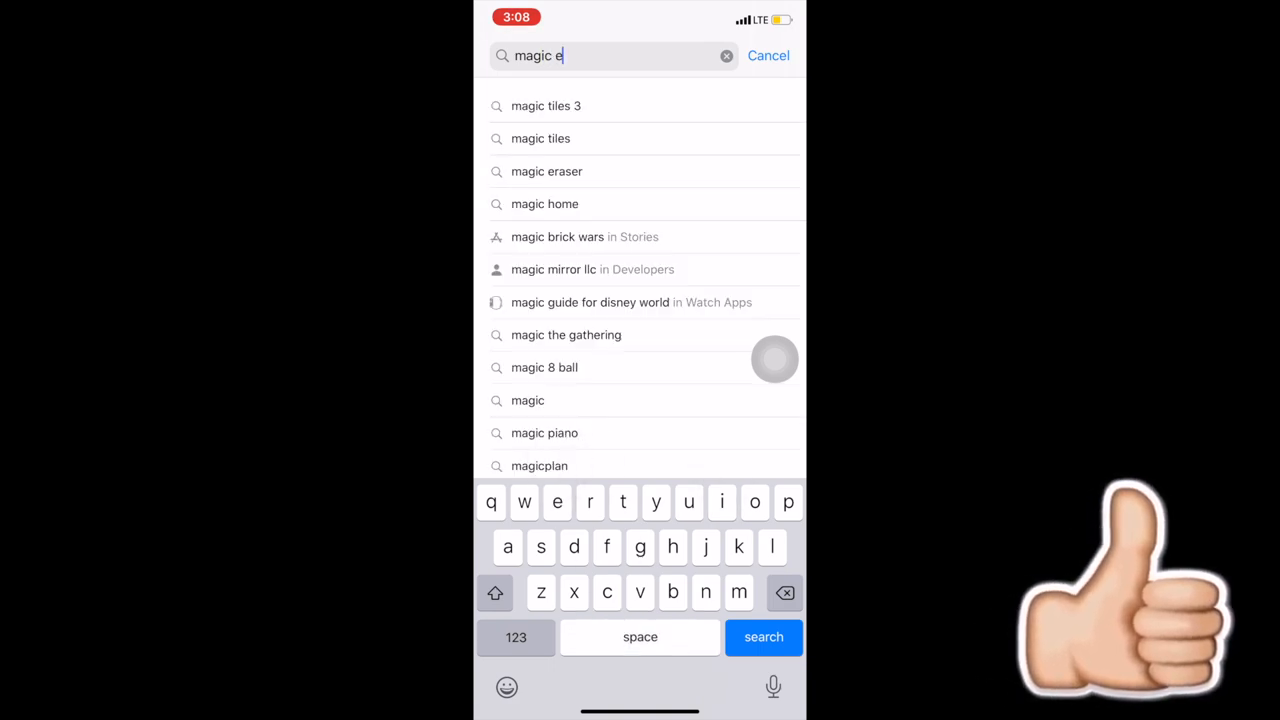
{"action": "left_click", "coordinate": [546, 171]}
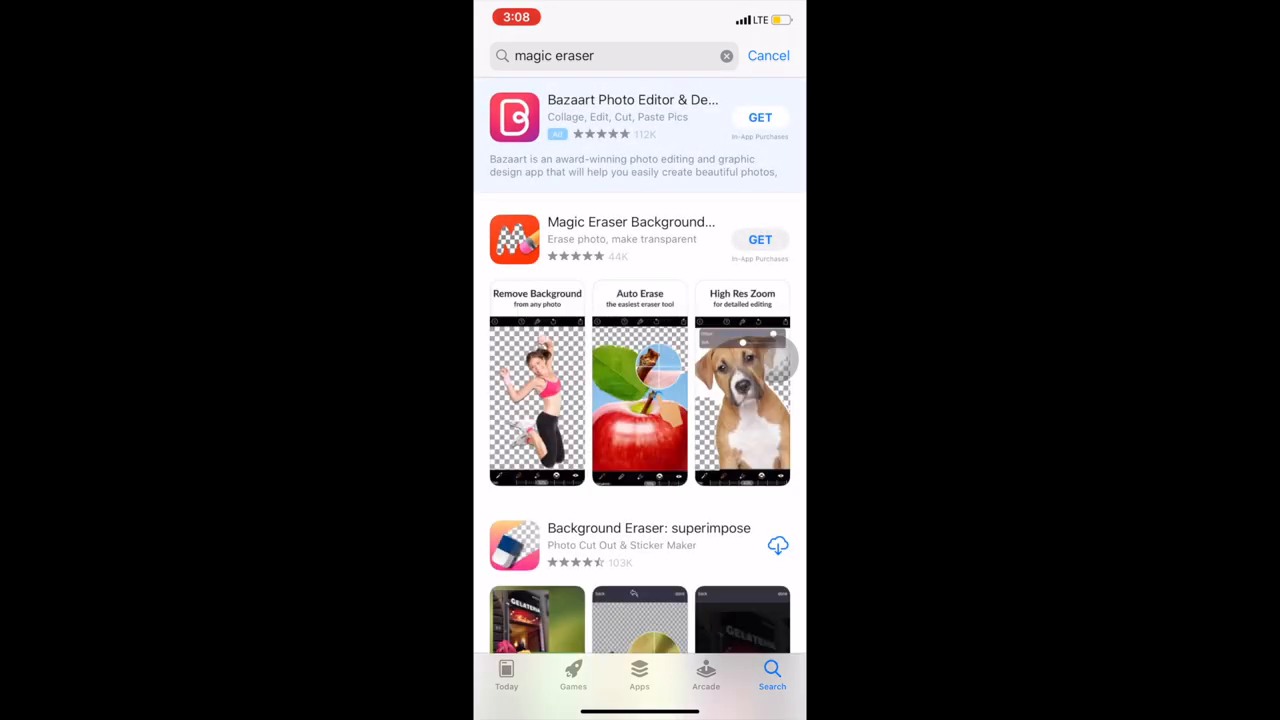
{"action": "left_click", "coordinate": [760, 239]}
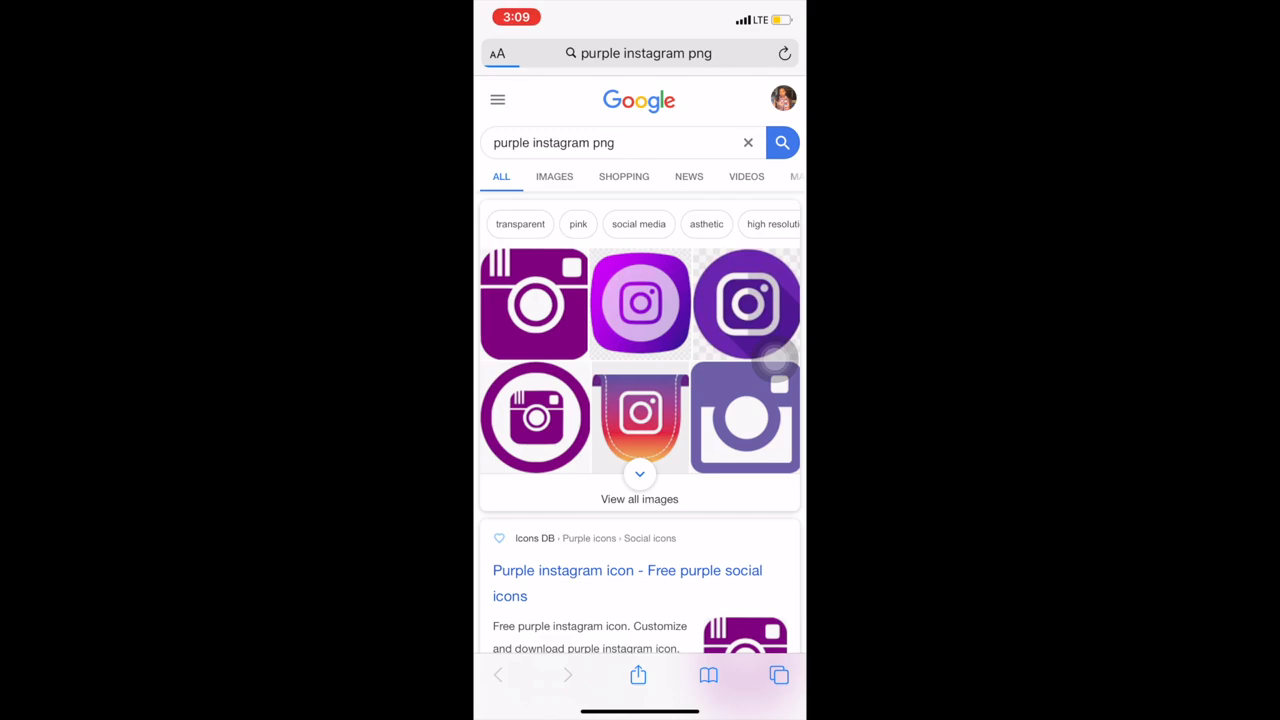
Open the iconsdb.com purple Instagram icon from the Google image results.
{"action": "scroll", "scroll_direction": "down", "scroll_amount": 3}
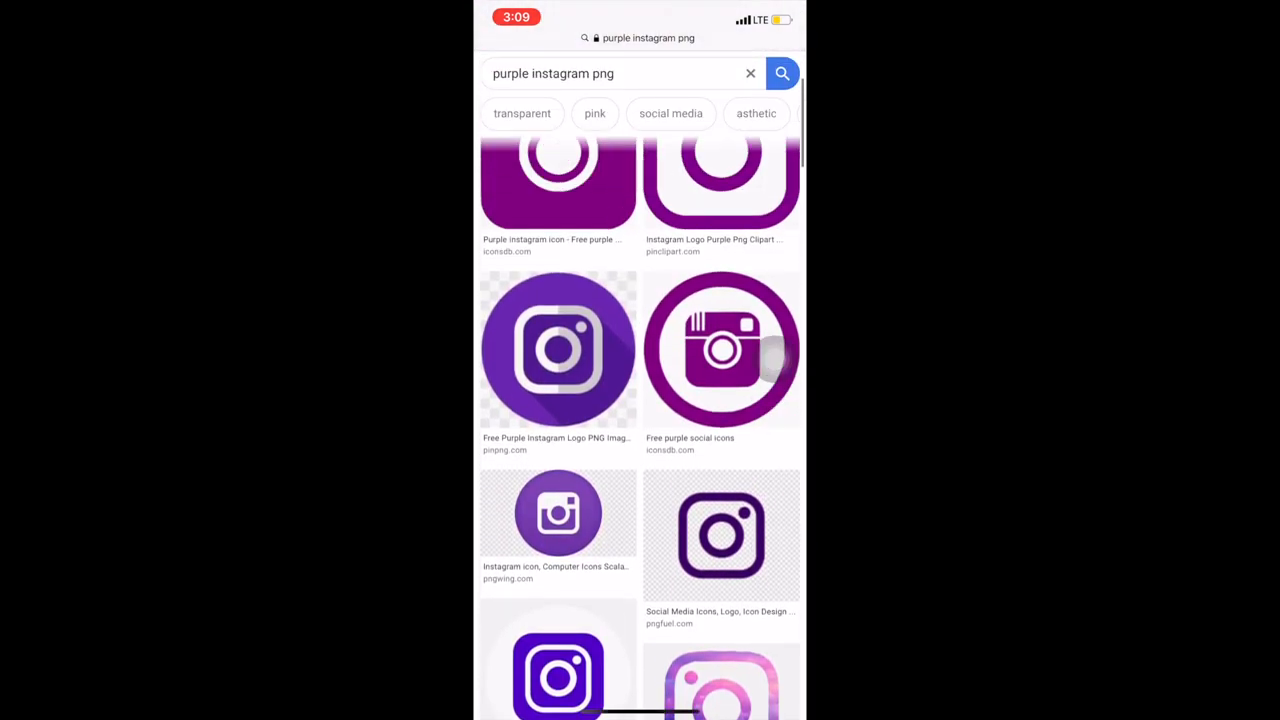
{"action": "left_click", "coordinate": [721, 349]}
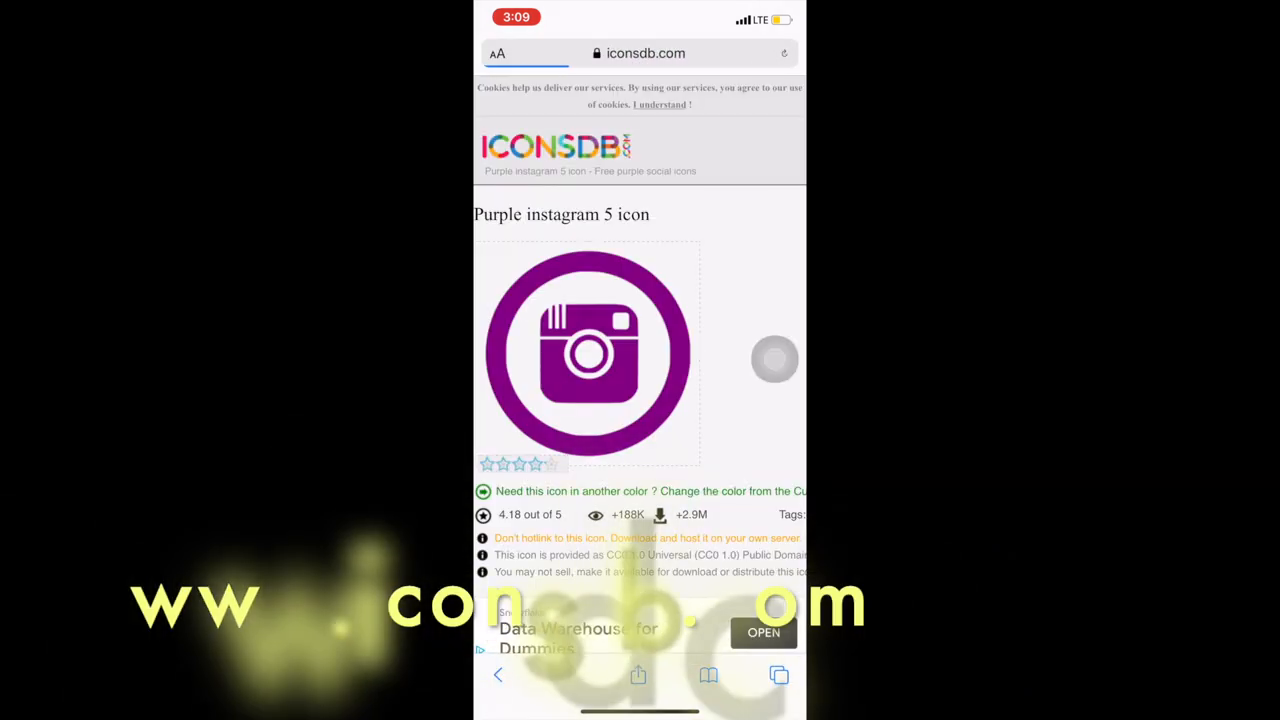
{"action": "left_click", "coordinate": [588, 352]}
{"action": "type", "text": "Faceb"}
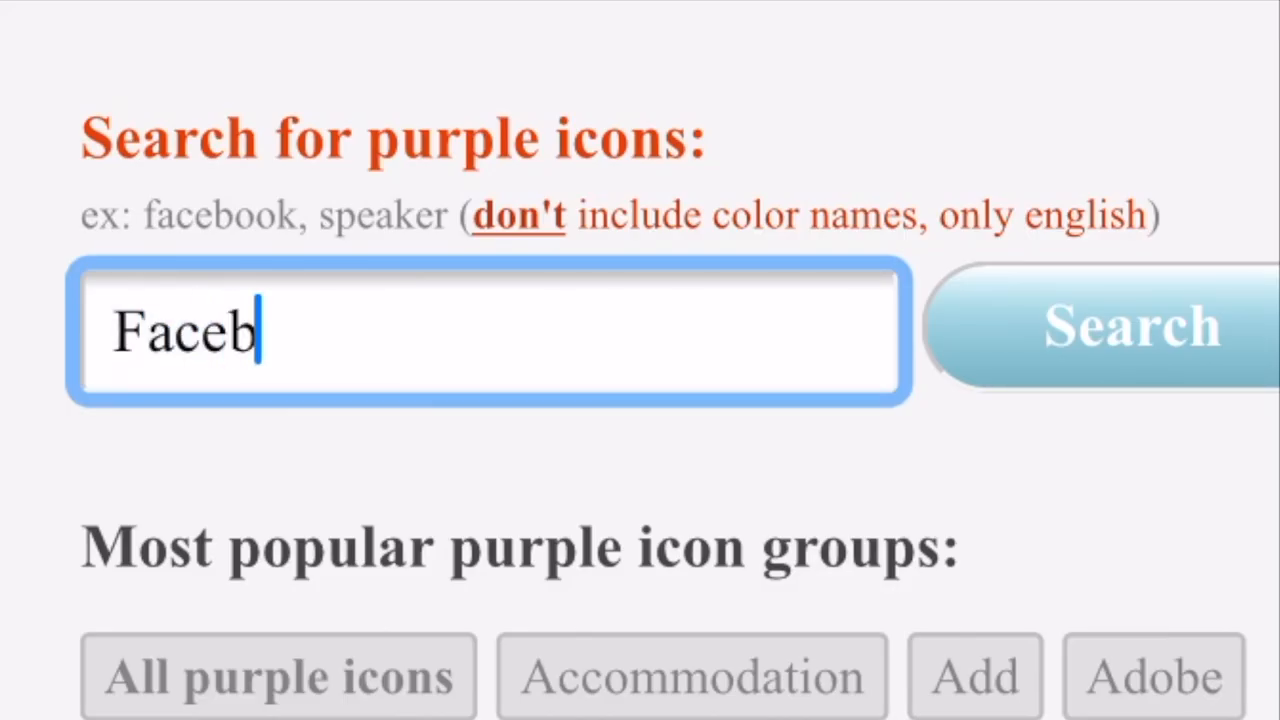
Search iconsdb's purple icons for 'Snapchat', 'twitter', then 'Instagram'.
{"action": "type", "text": "Snapc"}
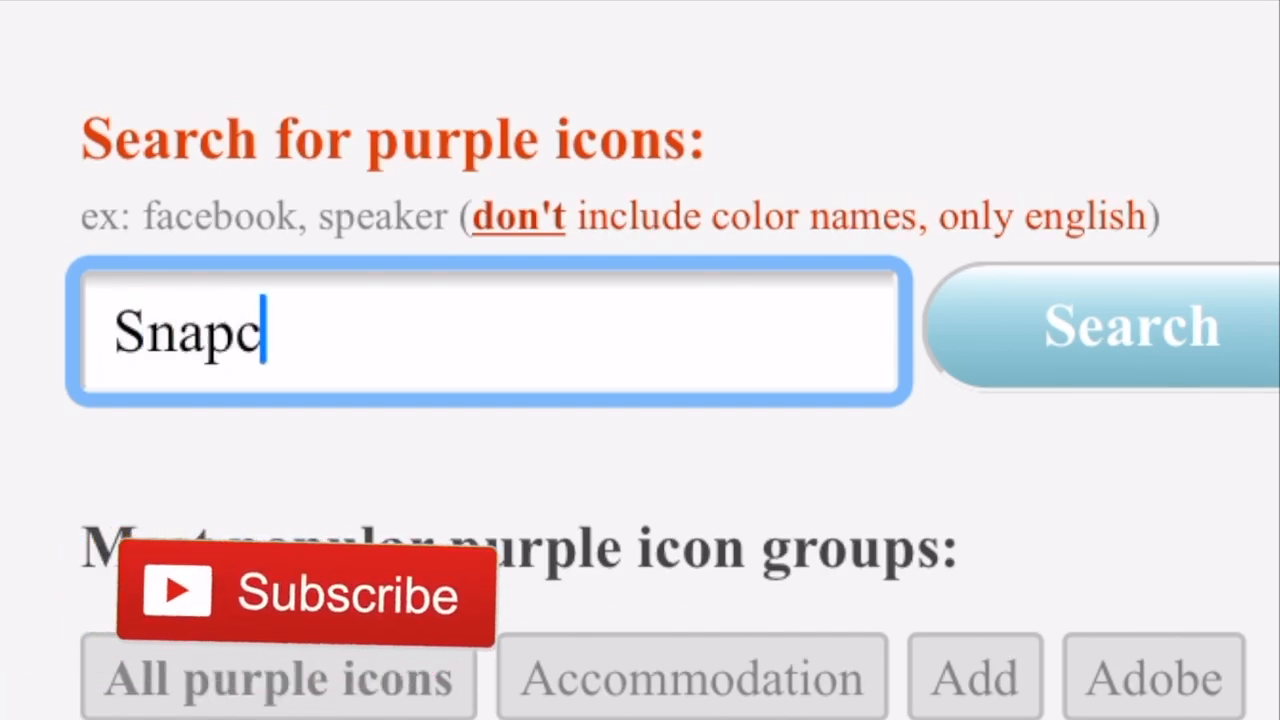
{"action": "type", "text": "hat"}
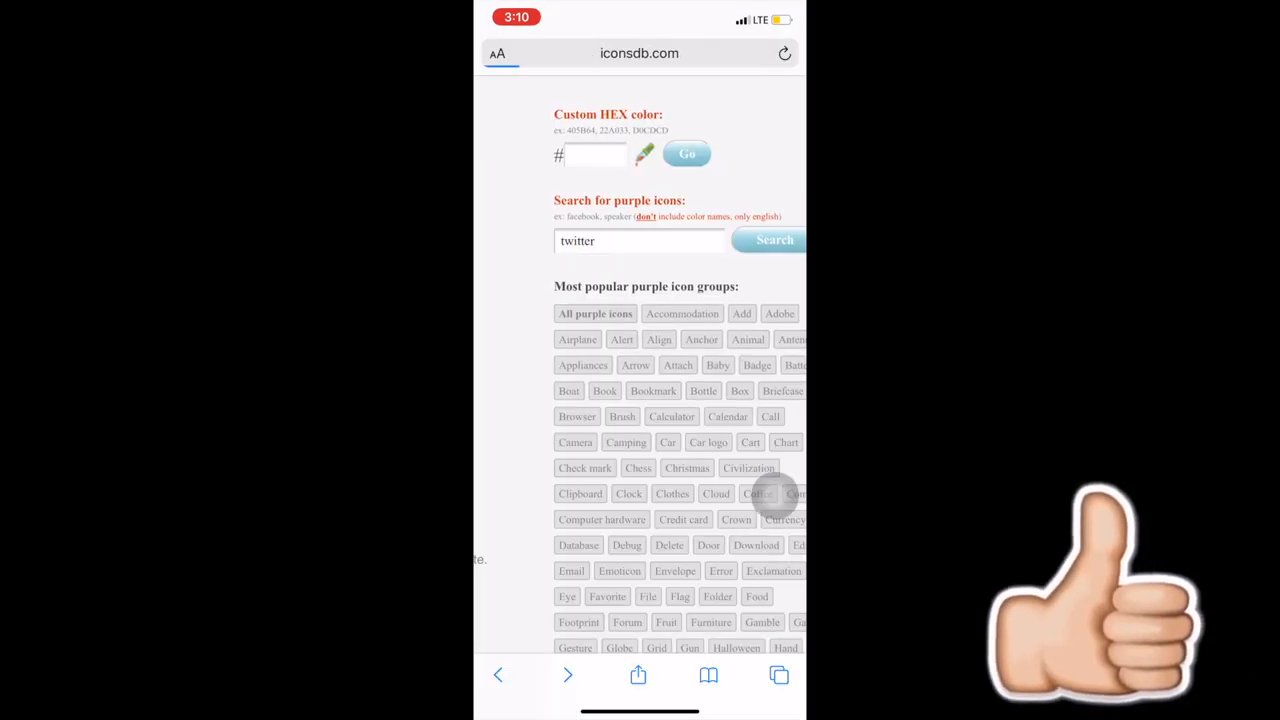
{"action": "left_click", "coordinate": [774, 240]}
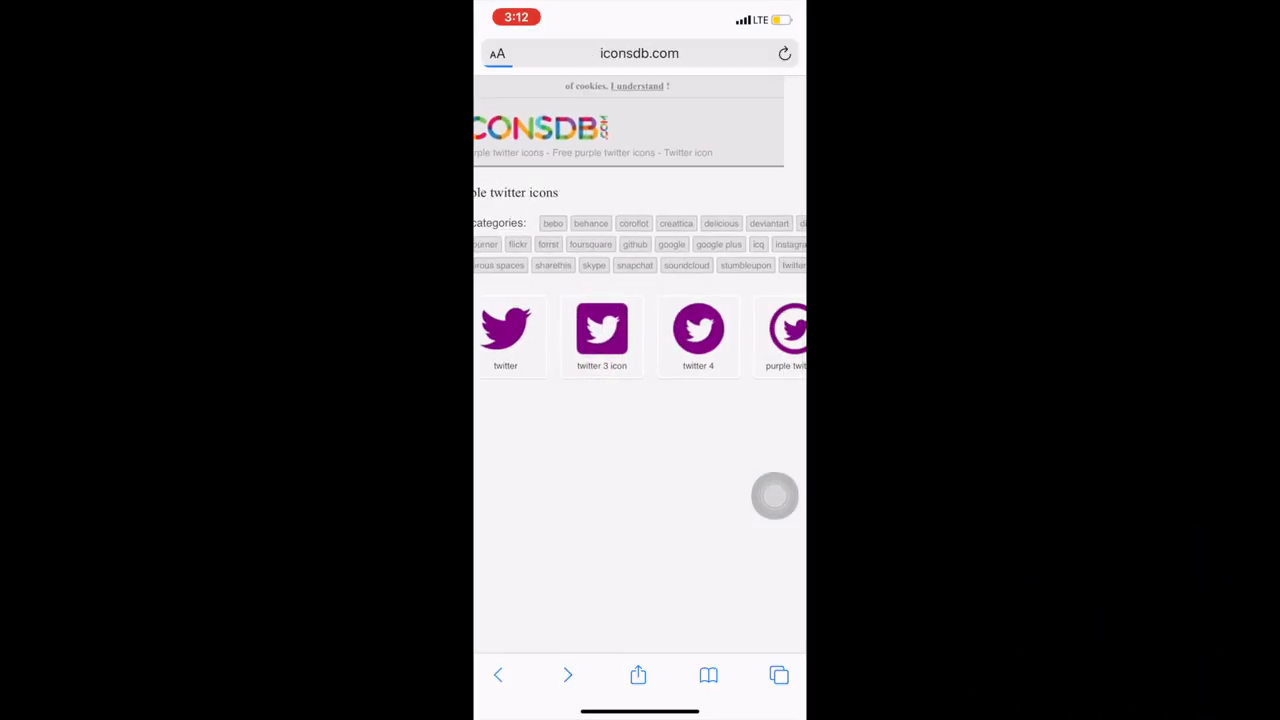
{"action": "type", "text": "Instagram"}
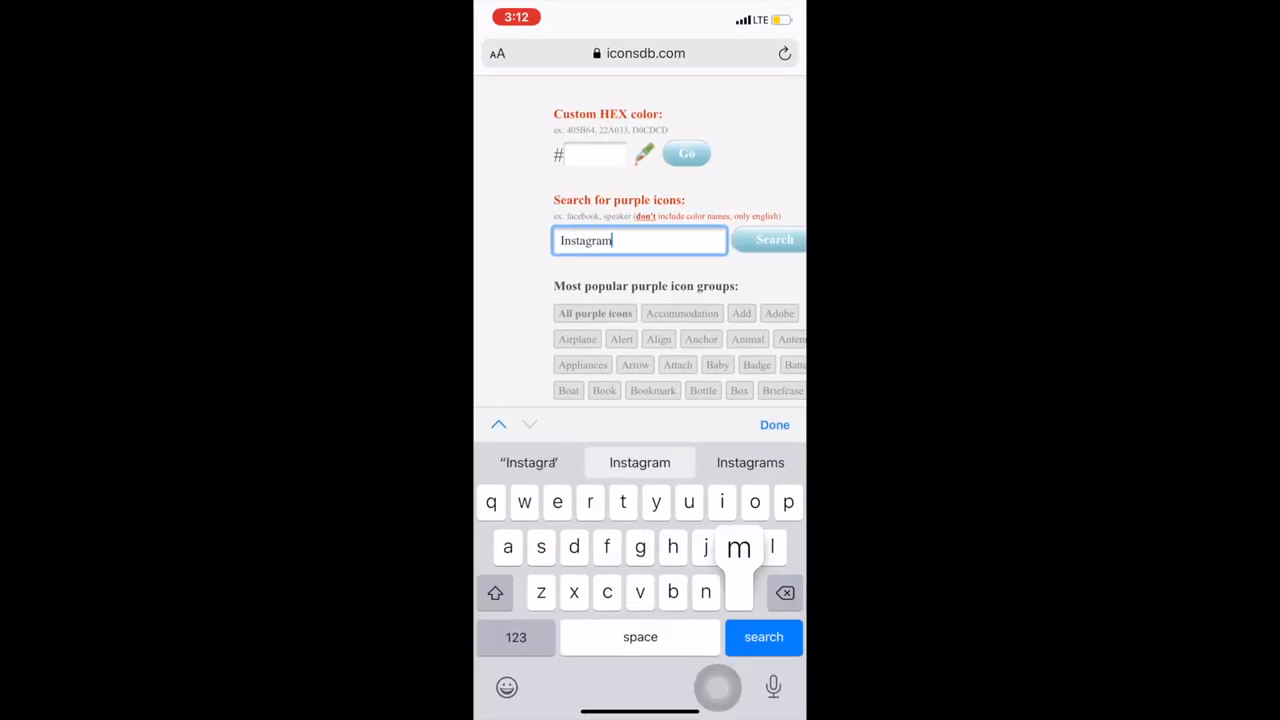
{"action": "left_click", "coordinate": [763, 637]}
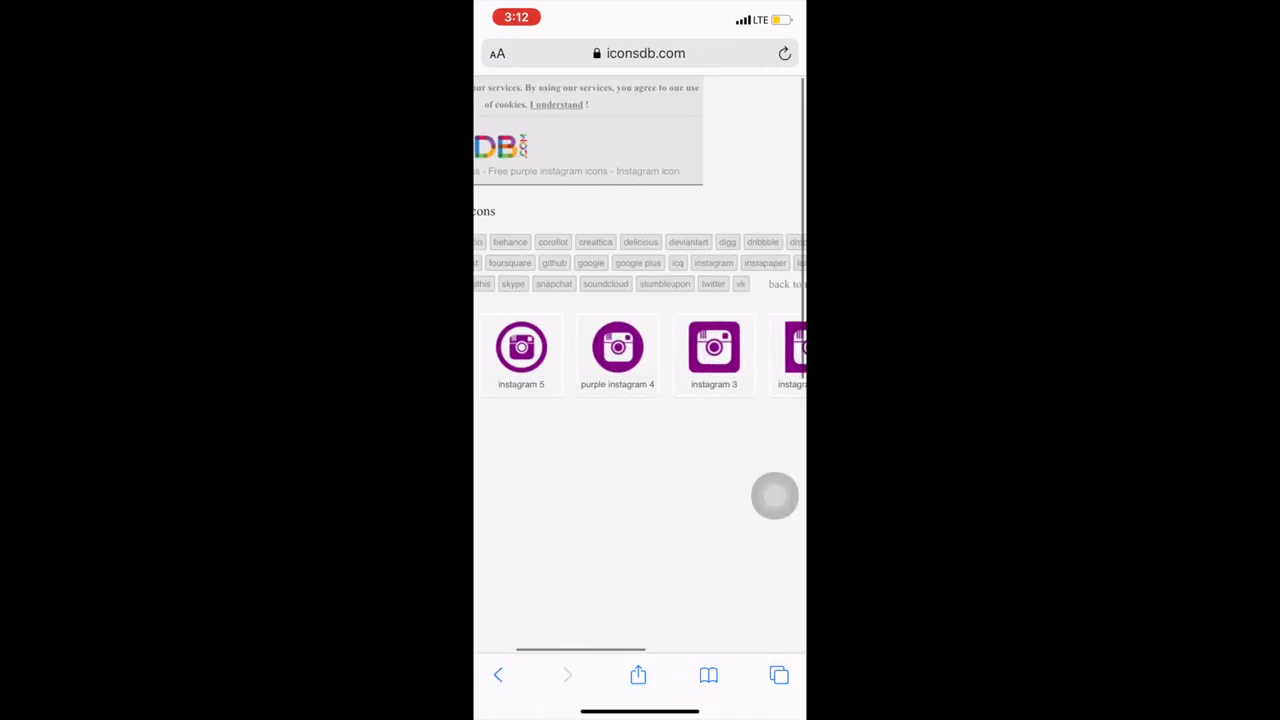
{"action": "left_click", "coordinate": [714, 347]}
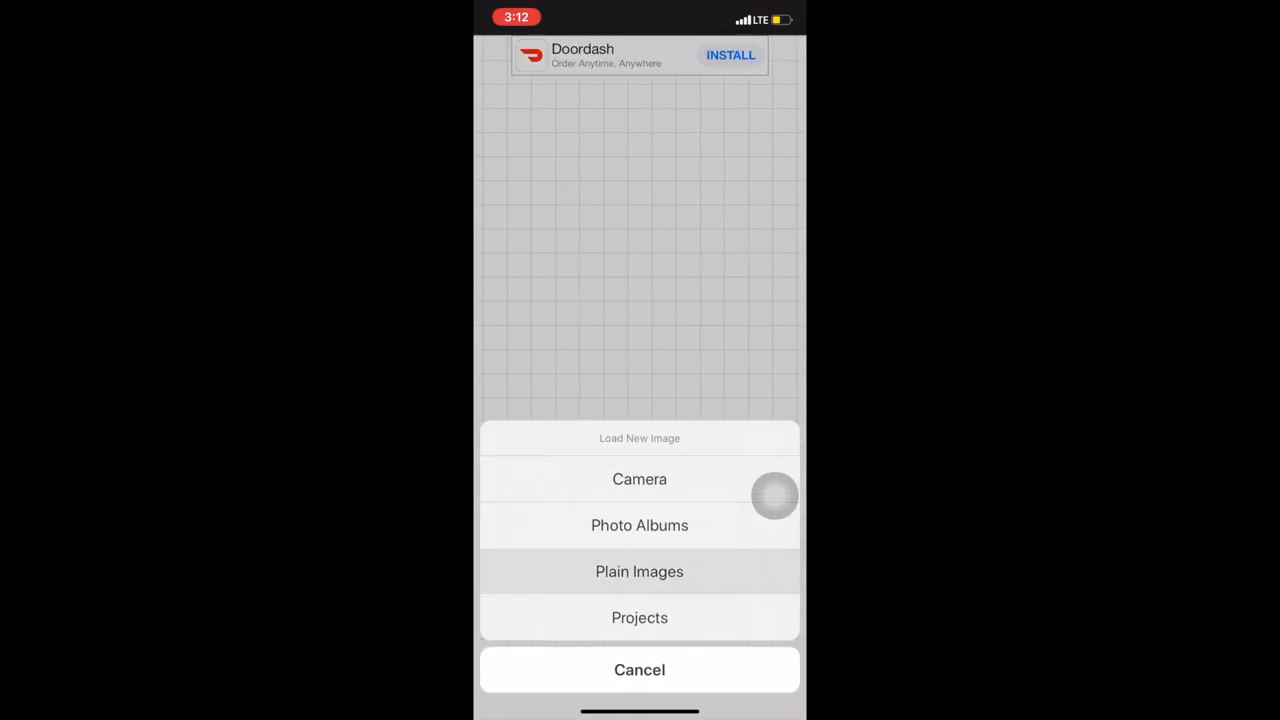
Load the plain white square from Plain Images as the canvas background.
{"action": "left_click", "coordinate": [639, 571]}
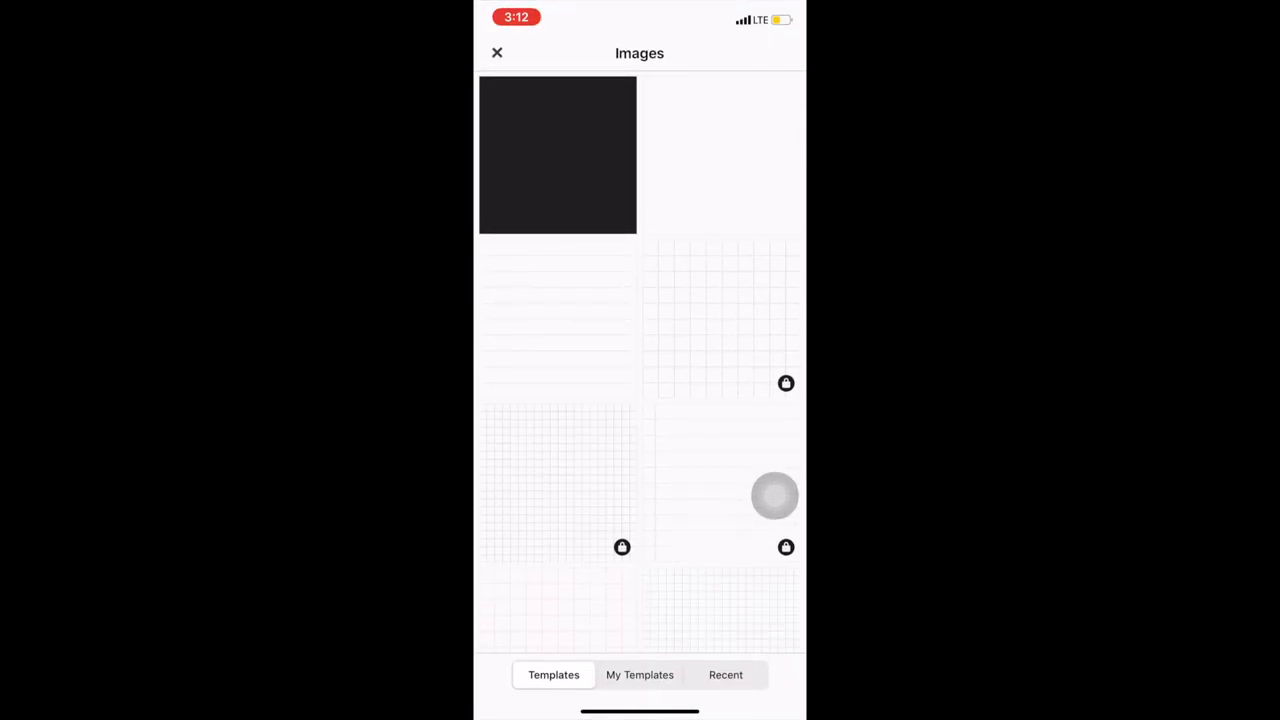
{"action": "left_click", "coordinate": [557, 154]}
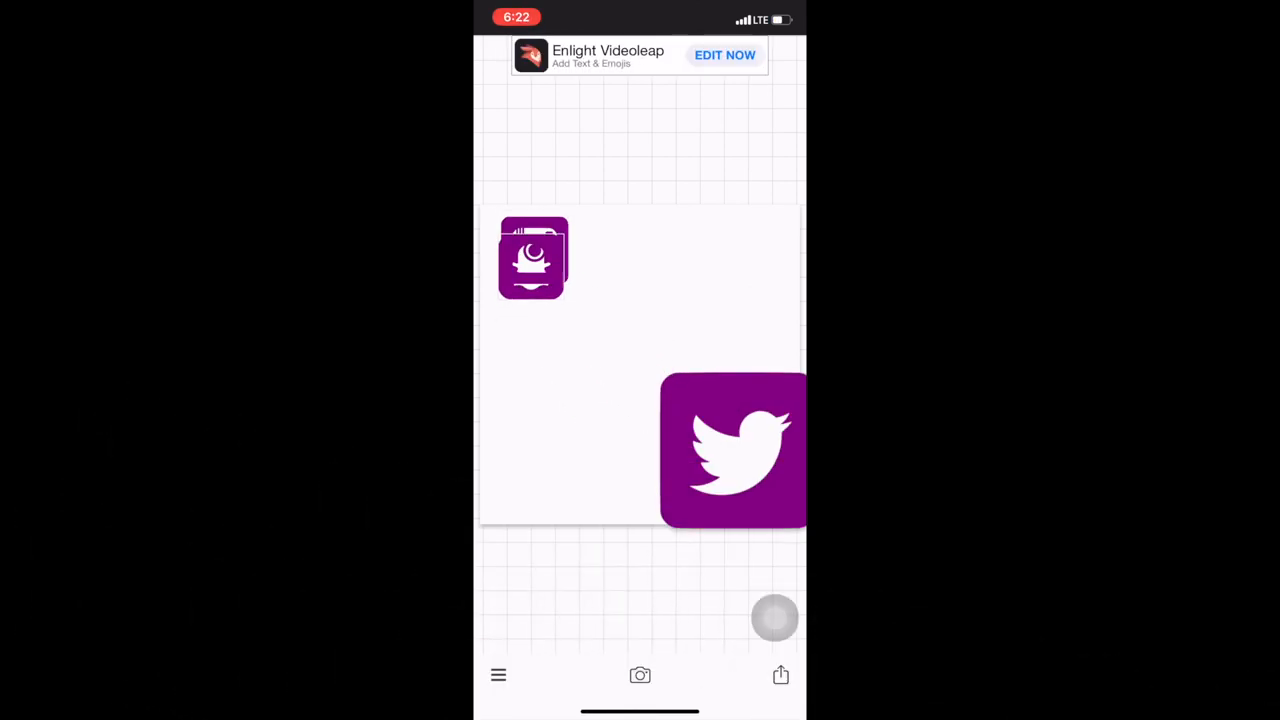
Shrink the Twitter icon with the Size slider to match the other icons.
{"action": "left_click", "coordinate": [534, 257]}
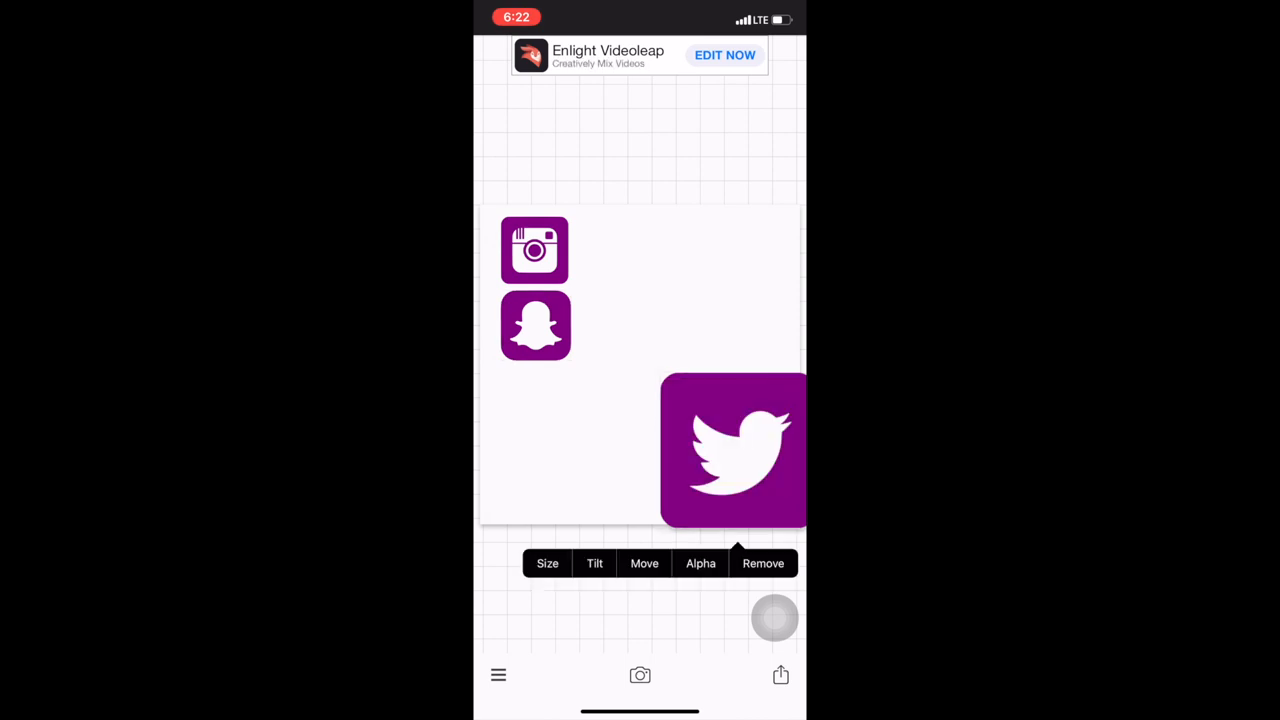
{"action": "left_click", "coordinate": [547, 563]}
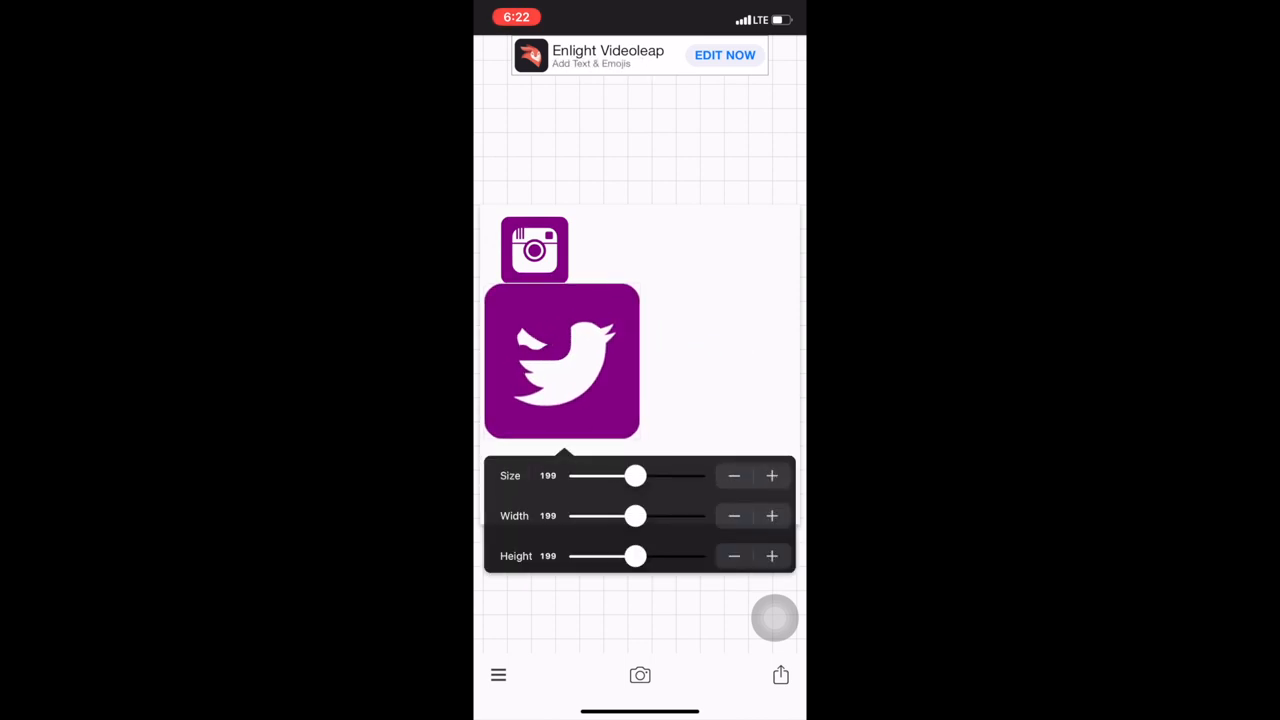
{"action": "left_click_drag", "start_coordinate": [635, 475], "coordinate": [602, 475]}
{"action": "type", "text": "urf"}
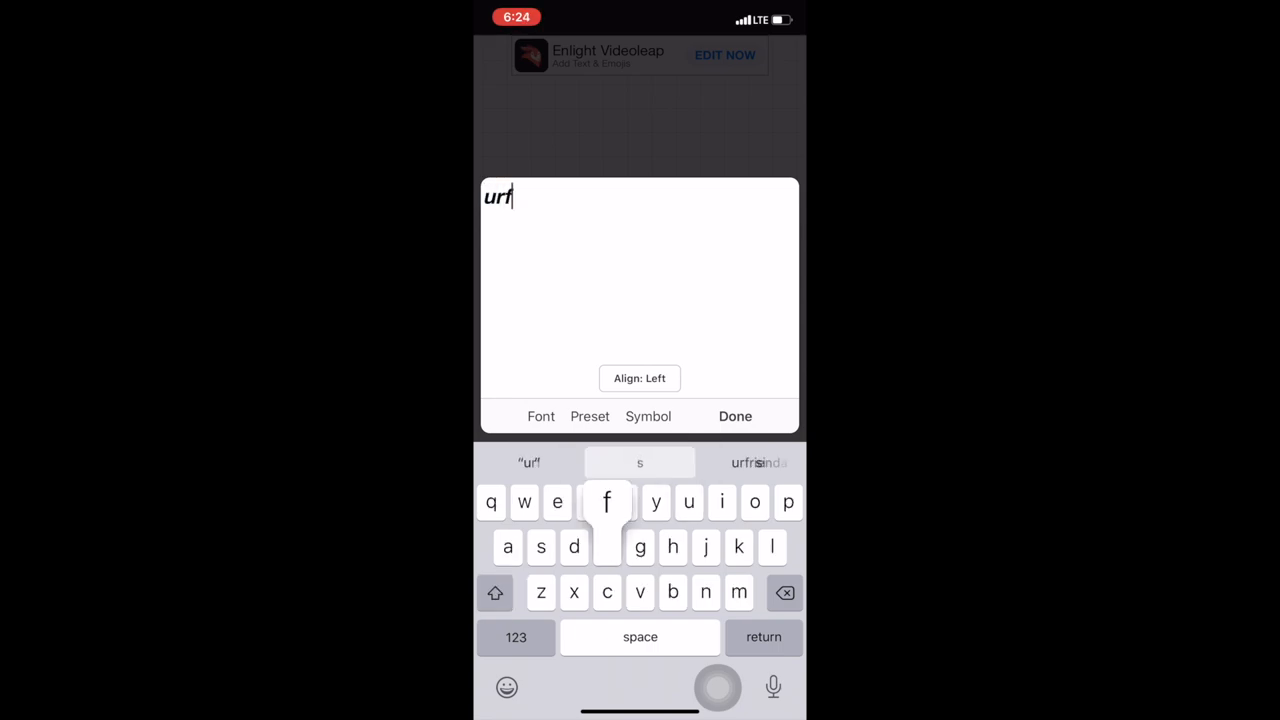
{"action": "type", "text": "rie"}
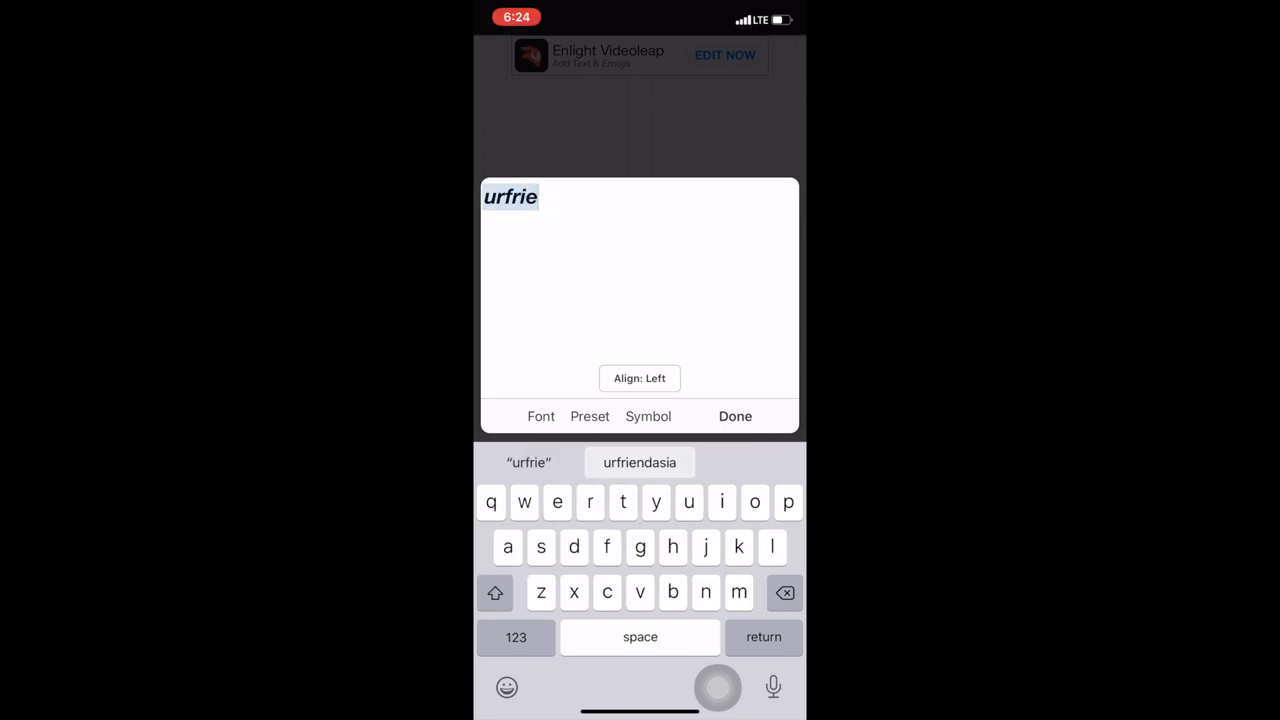
{"action": "left_click", "coordinate": [639, 462]}
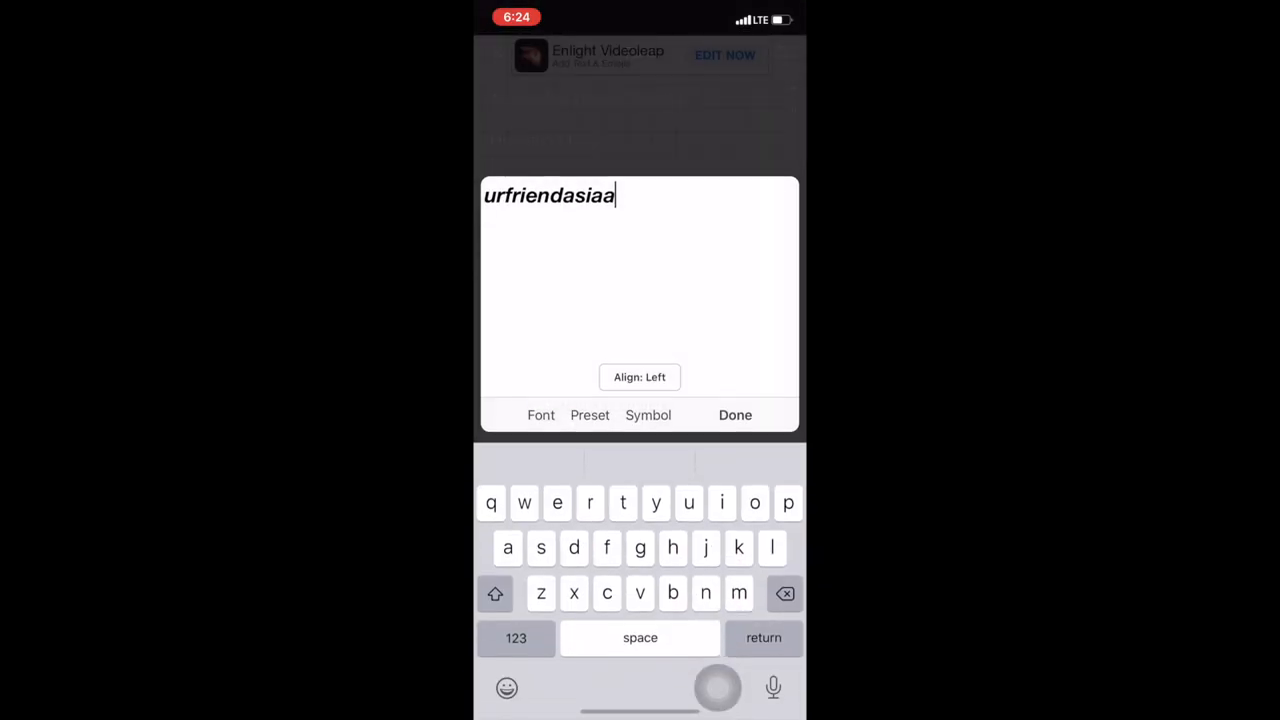
{"action": "left_click", "coordinate": [735, 415]}
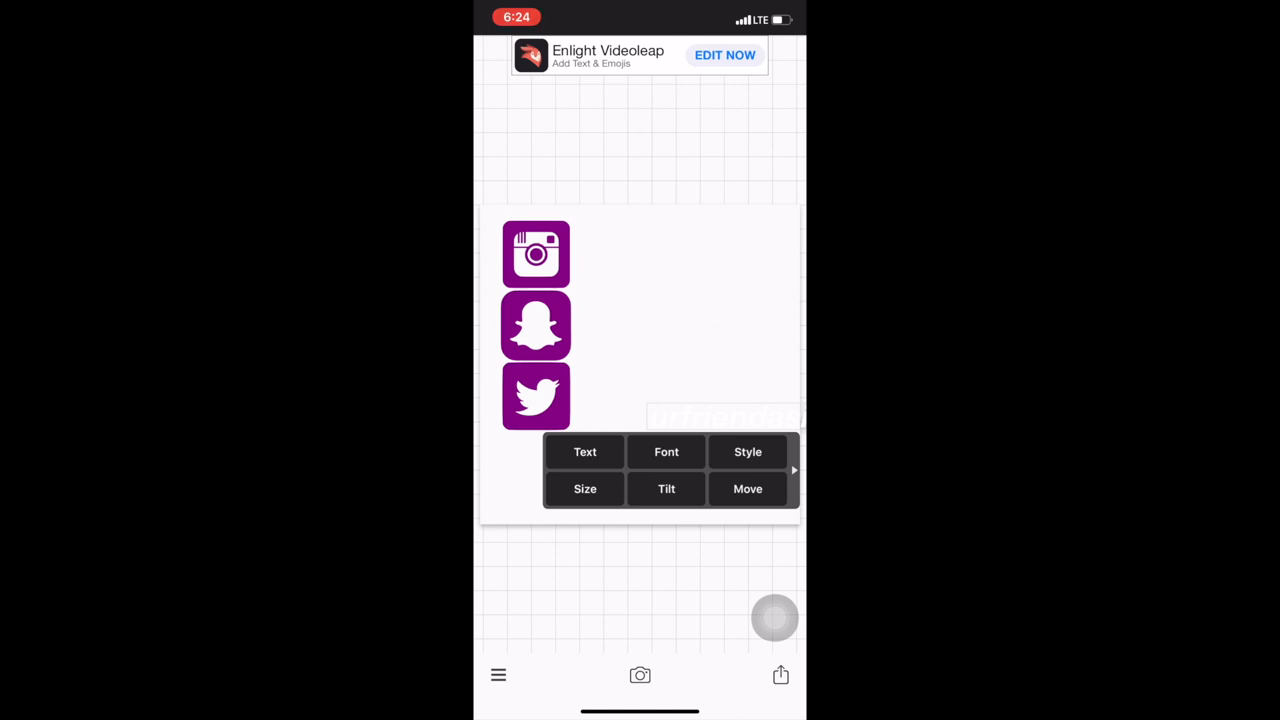
Make the handle white with a thick purple outline and an opaque shadow below.
{"action": "left_click", "coordinate": [747, 451]}
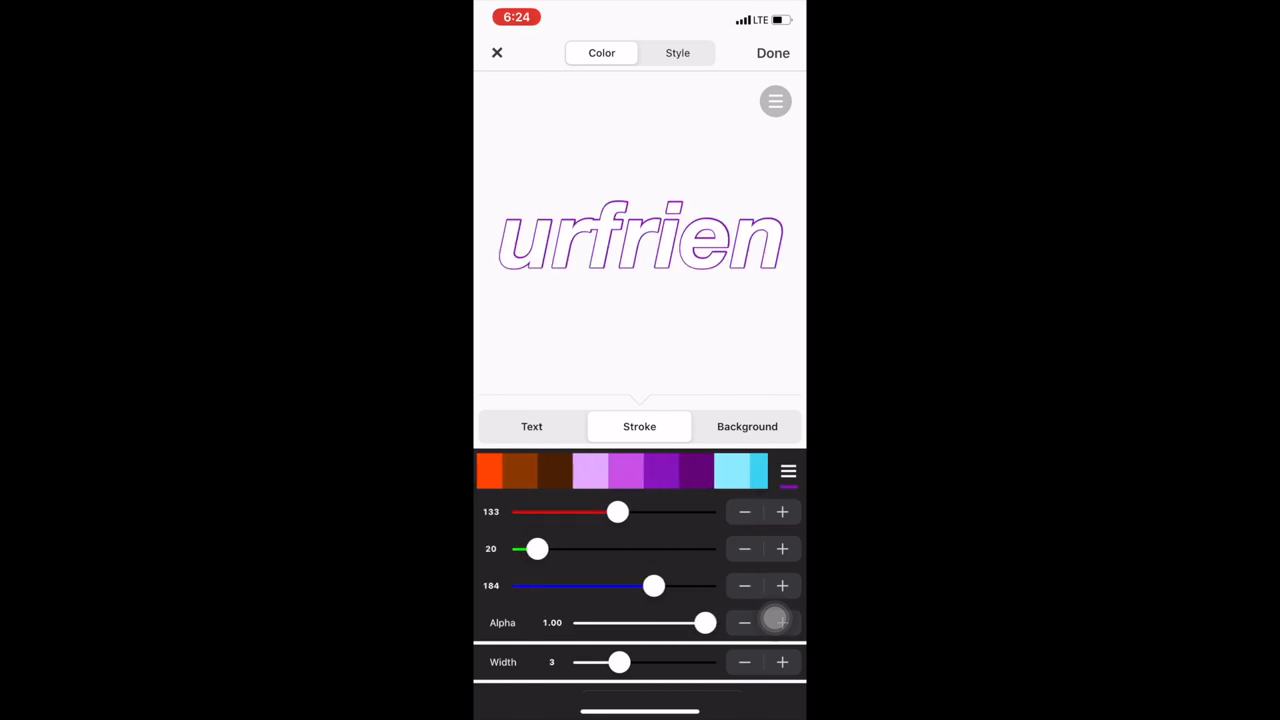
{"action": "left_click_drag", "start_coordinate": [618, 661], "coordinate": [649, 661]}
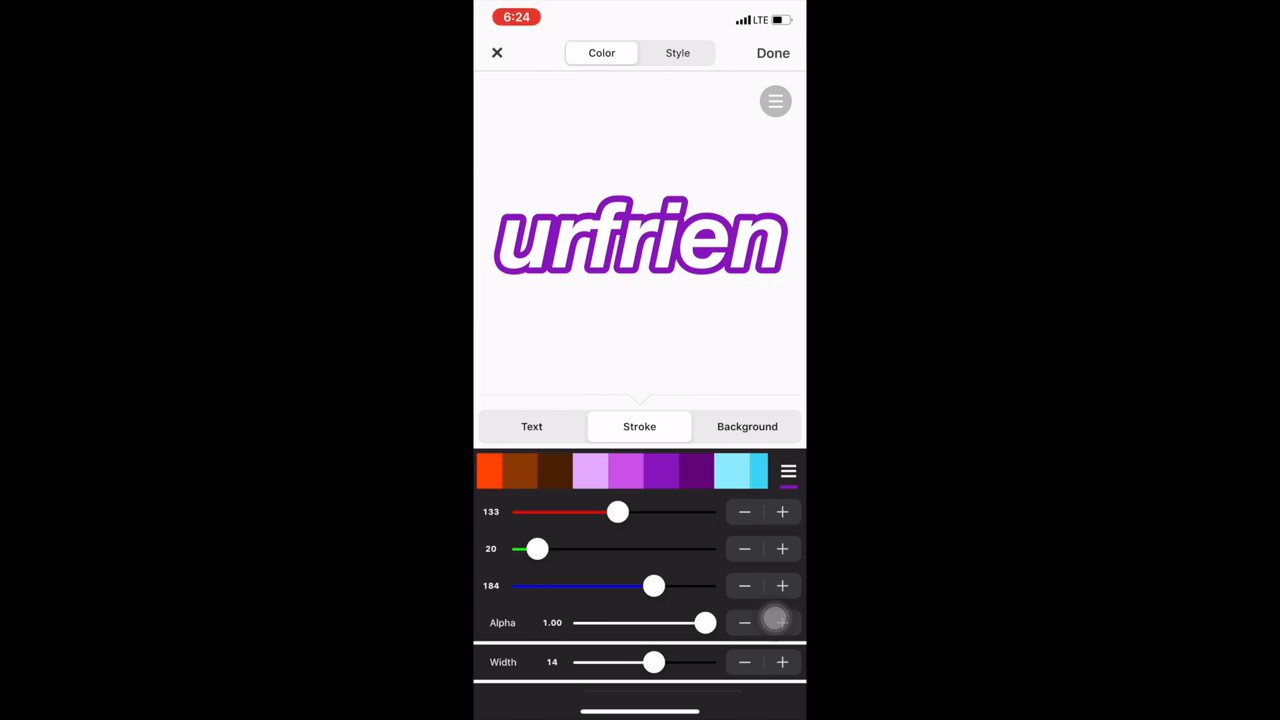
{"action": "left_click", "coordinate": [677, 53]}
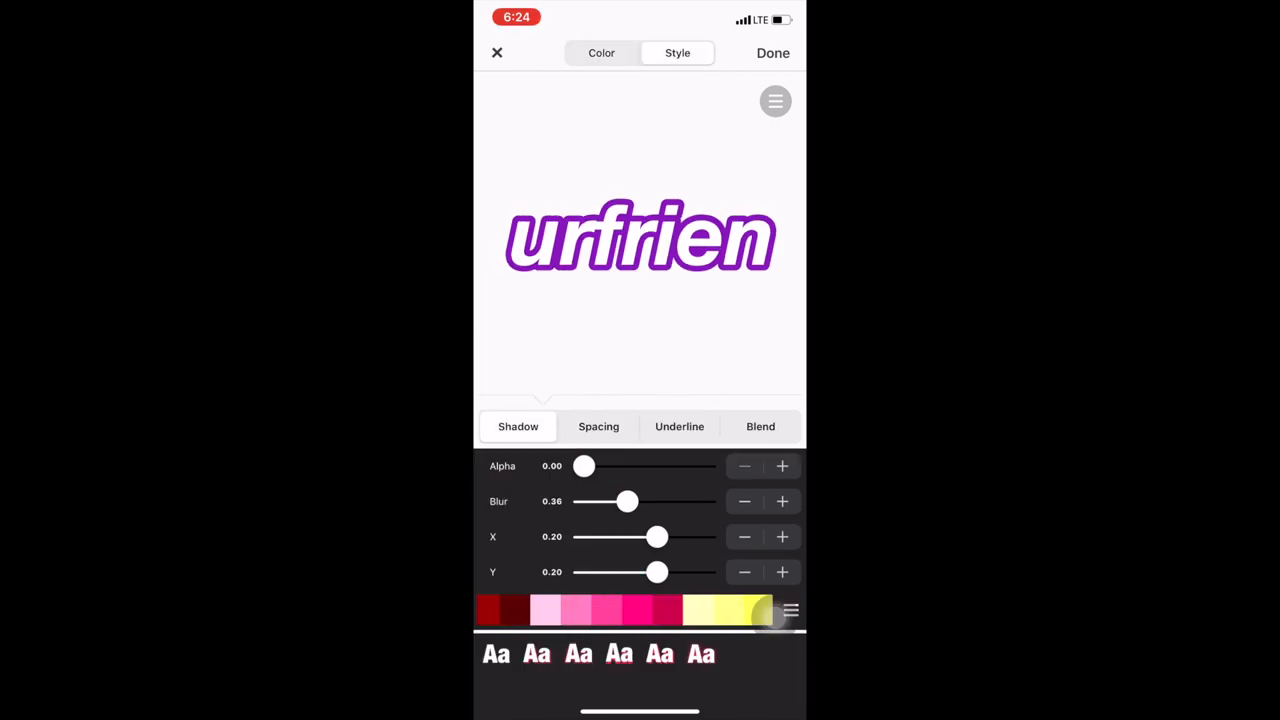
{"action": "scroll", "scroll_direction": "left", "scroll_amount": 3}
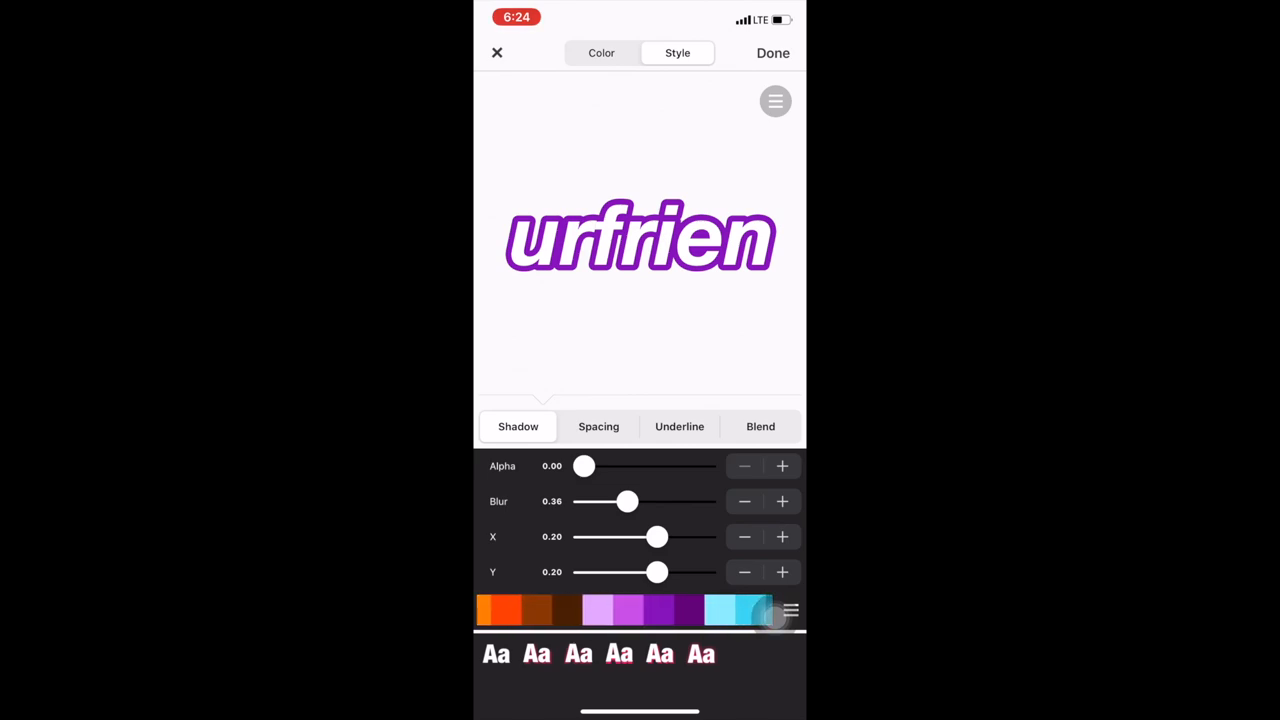
{"action": "left_click_drag", "start_coordinate": [584, 465], "coordinate": [705, 465]}
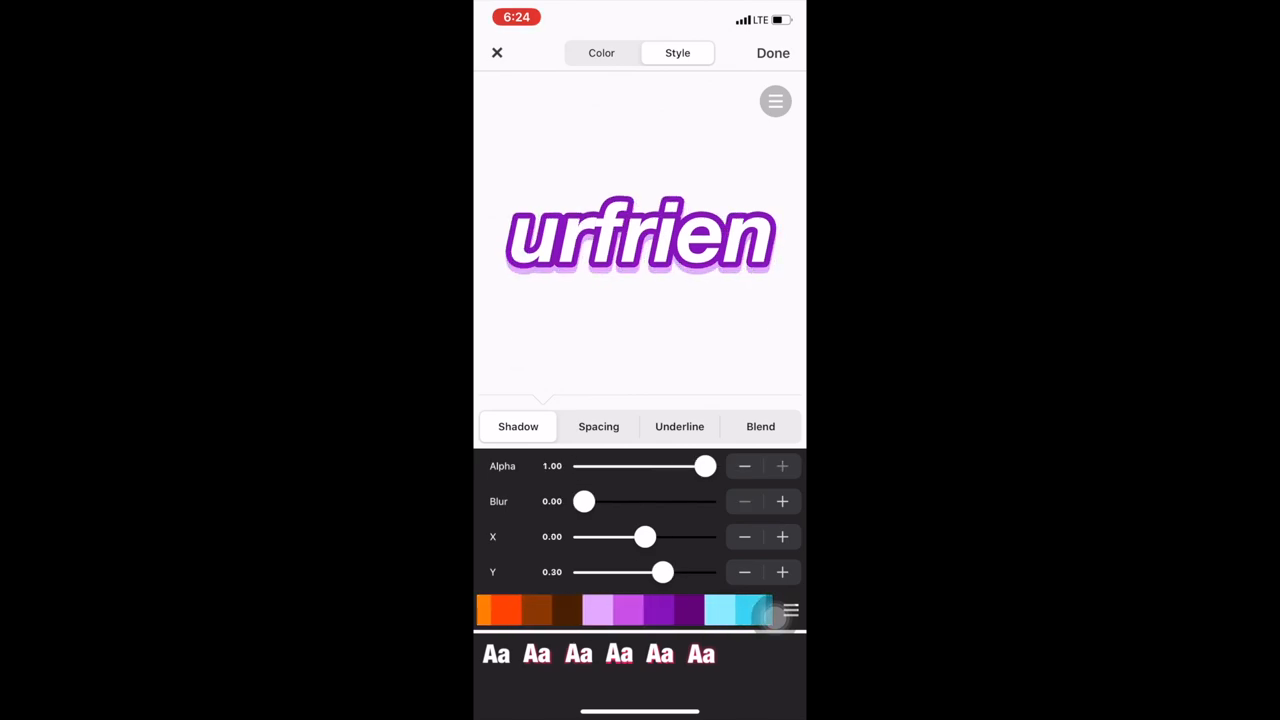
{"action": "left_click_drag", "start_coordinate": [645, 537], "coordinate": [657, 537]}
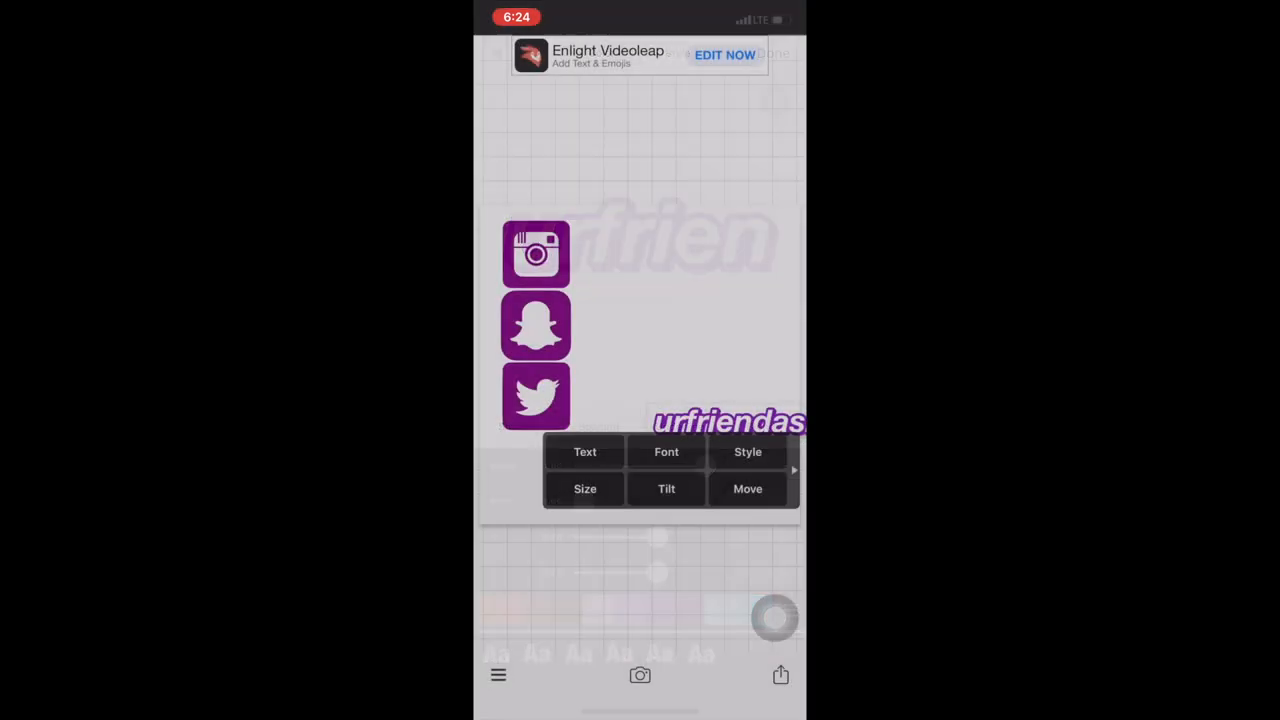
{"action": "left_click", "coordinate": [748, 451]}
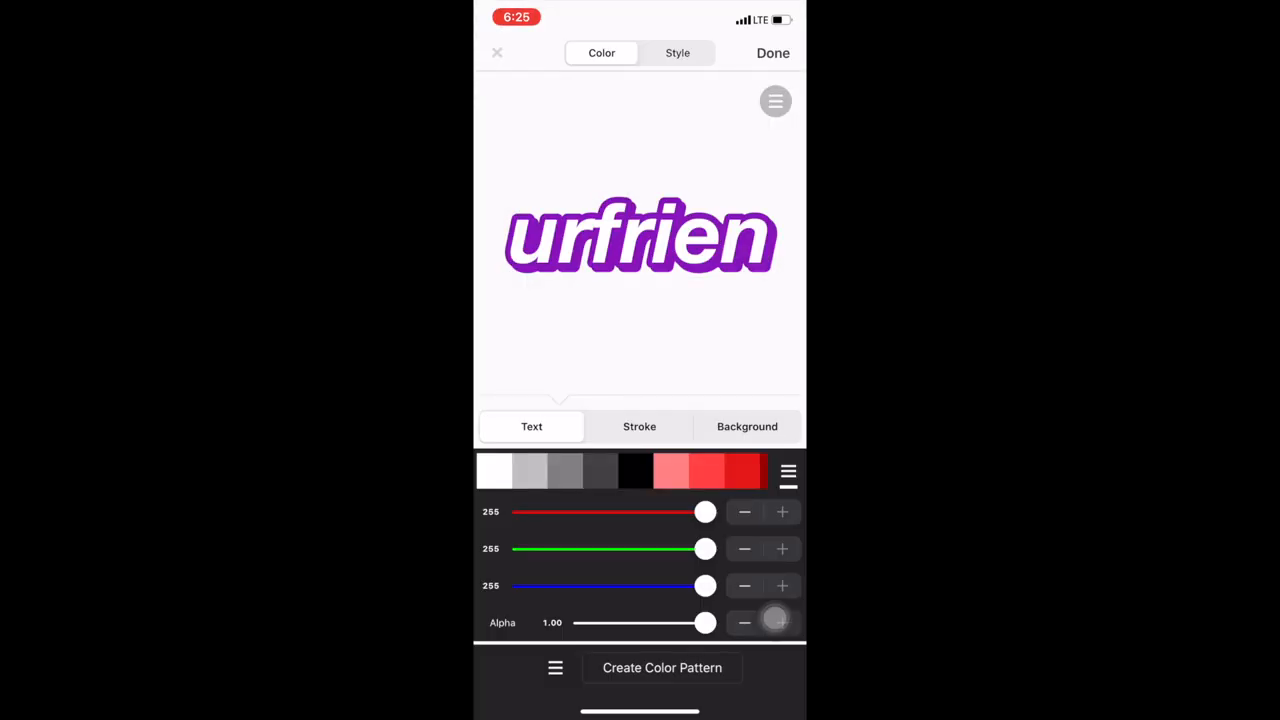
{"action": "left_click", "coordinate": [773, 53]}
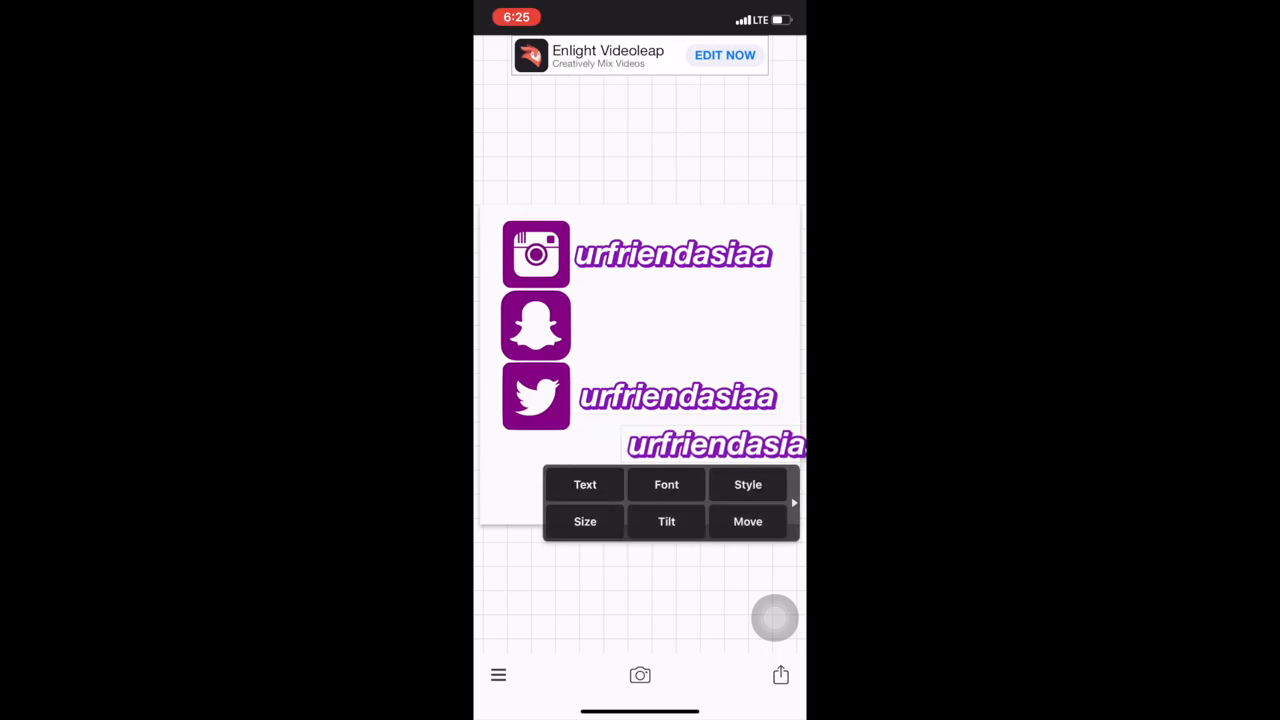
Change the copied handle to 'asiaboo_mwah' and size it beside the Snapchat icon.
{"action": "left_click", "coordinate": [585, 484]}
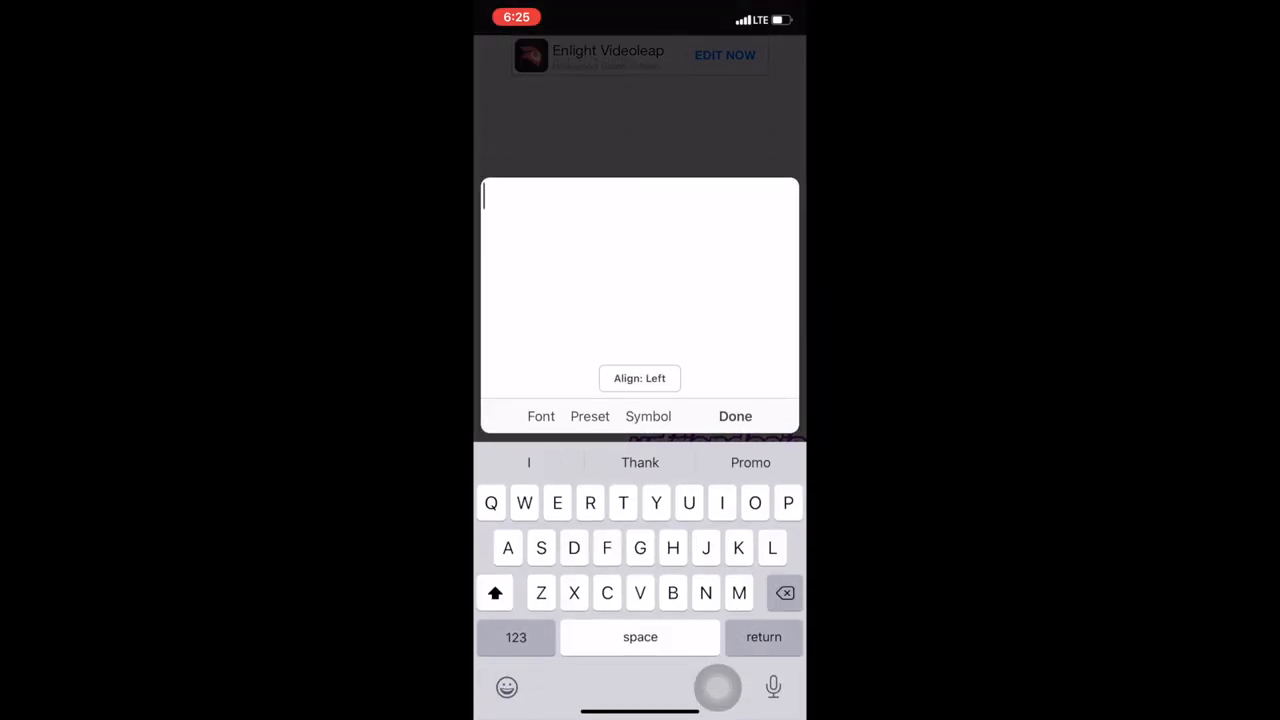
{"action": "type", "text": "asiaboo"}
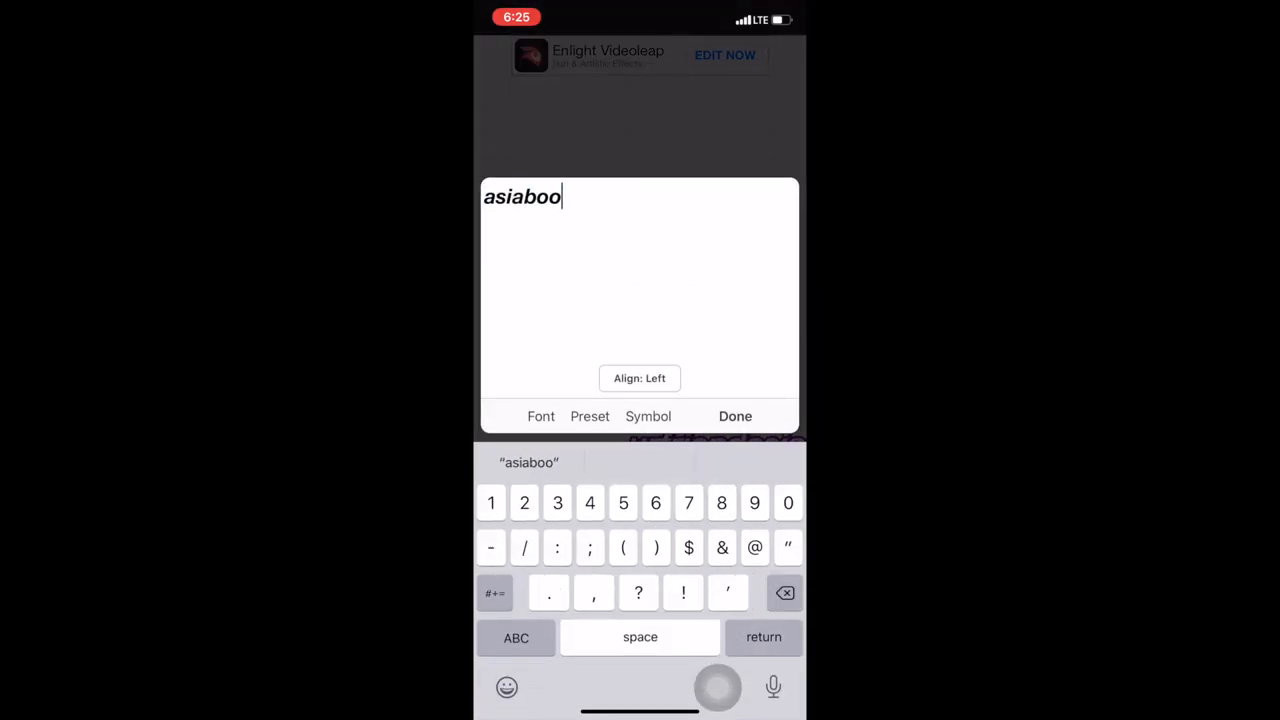
{"action": "left_click", "coordinate": [735, 416]}
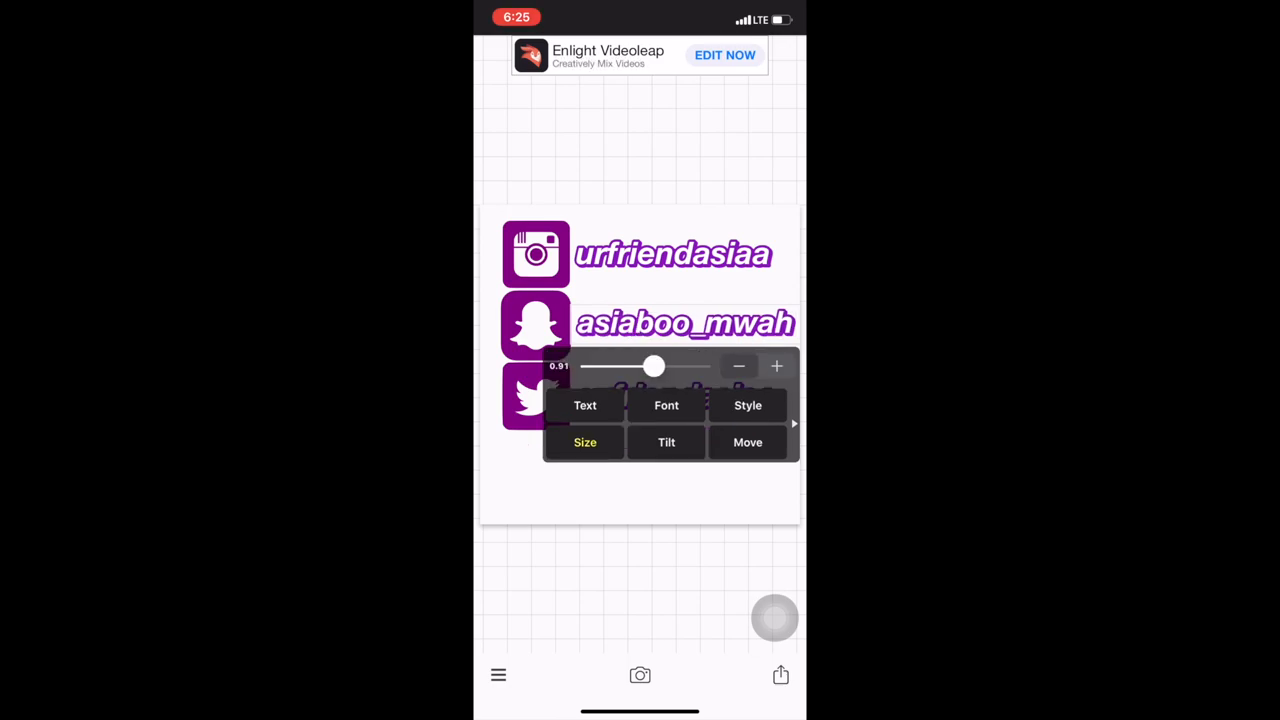
{"action": "left_click", "coordinate": [747, 442]}
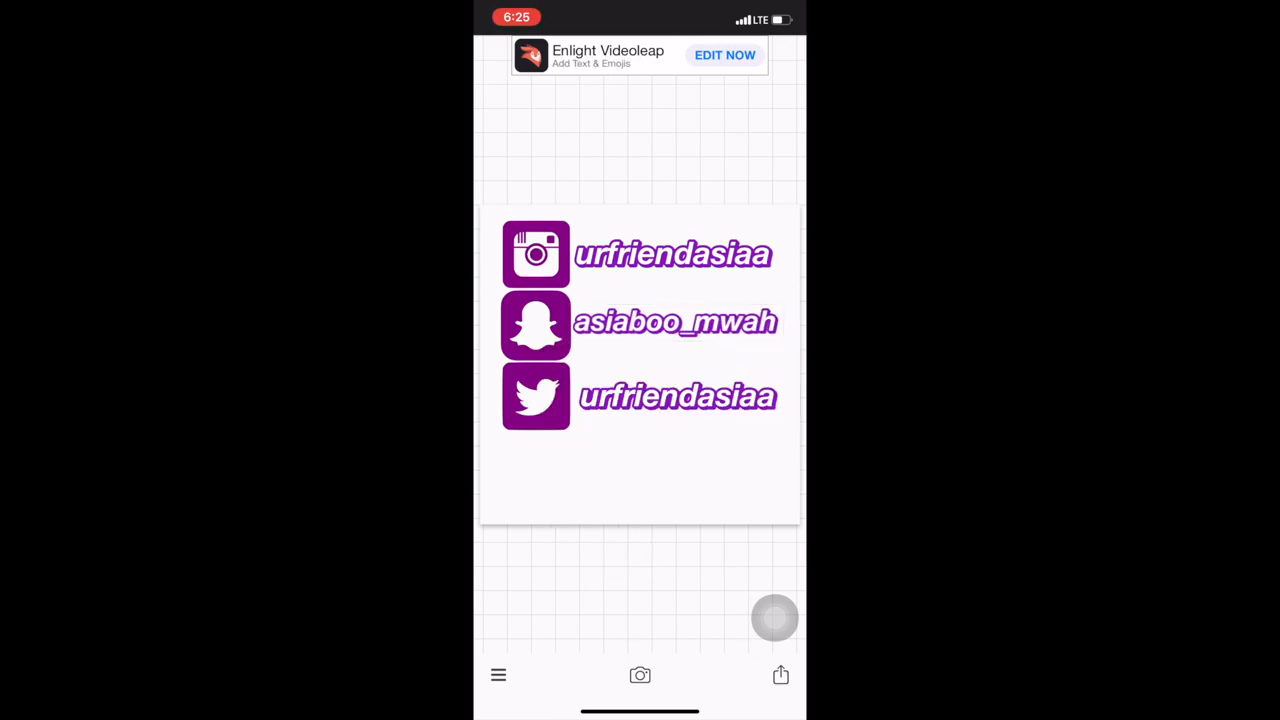
{"action": "left_click", "coordinate": [670, 321]}
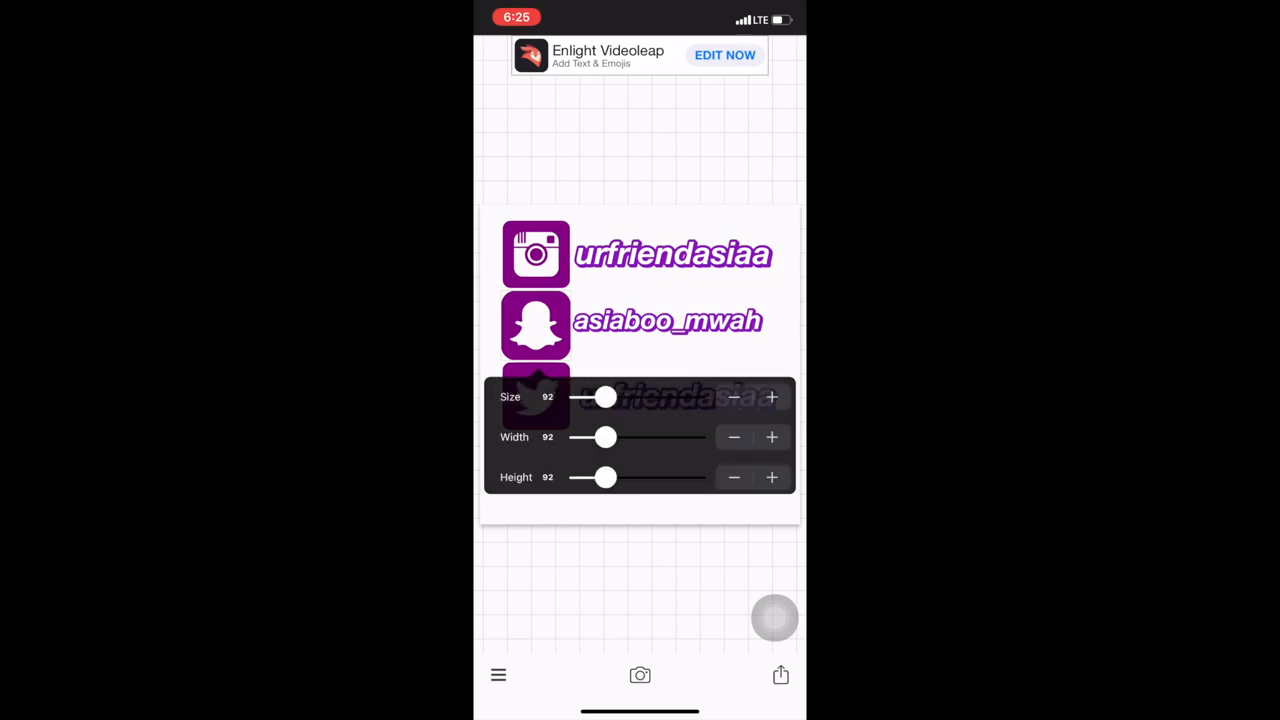
Shrink the Snapchat and Twitter icons and line them up in a column.
{"action": "left_click_drag", "start_coordinate": [605, 396], "coordinate": [598, 396]}
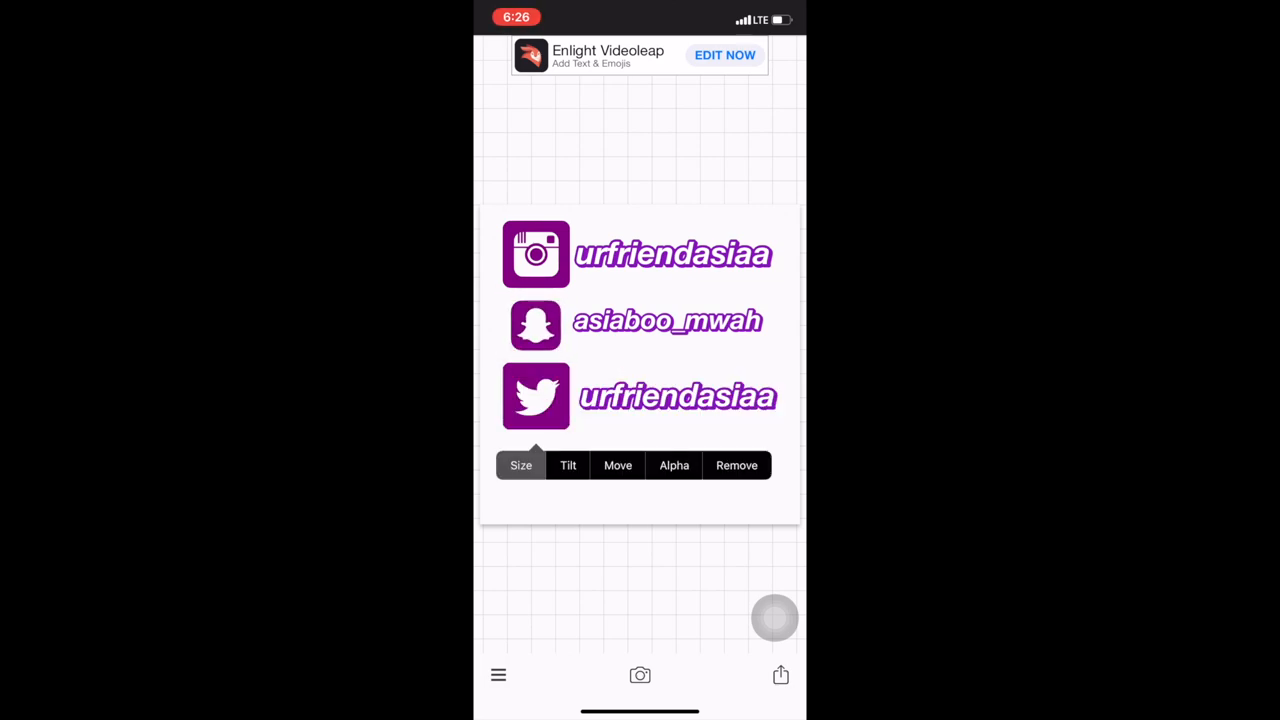
{"action": "left_click", "coordinate": [520, 465]}
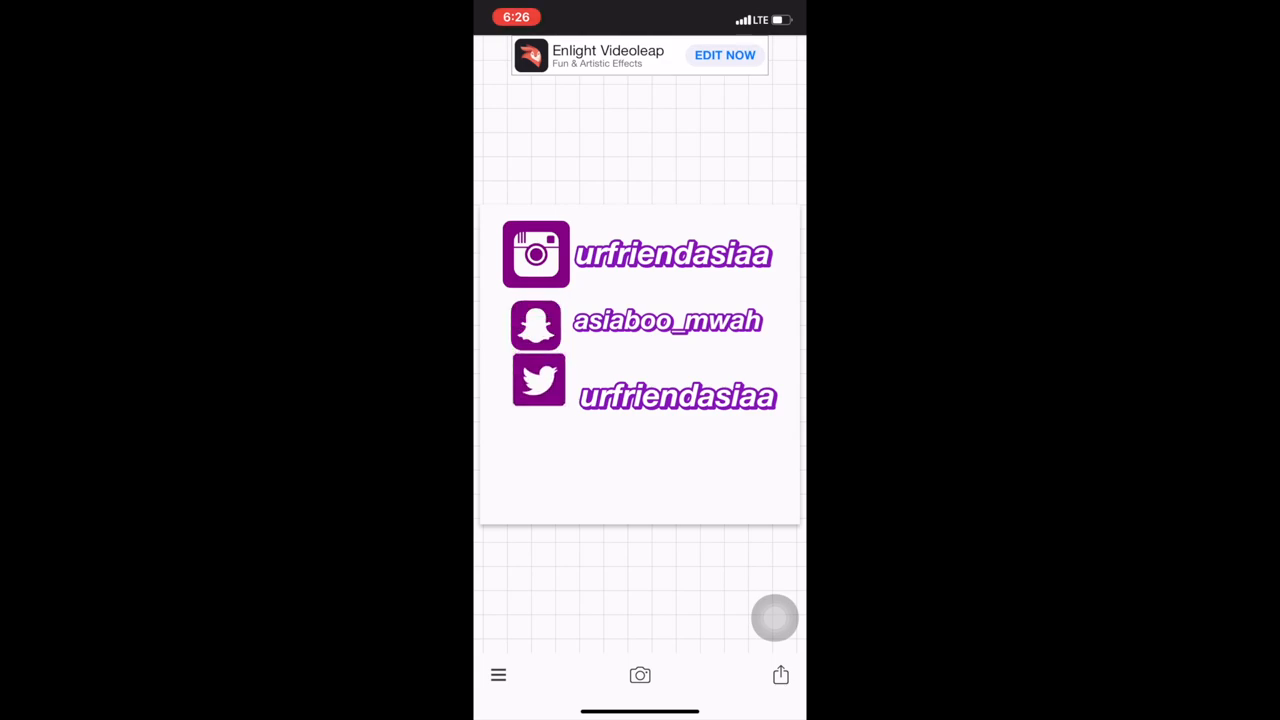
{"action": "left_click", "coordinate": [535, 320]}
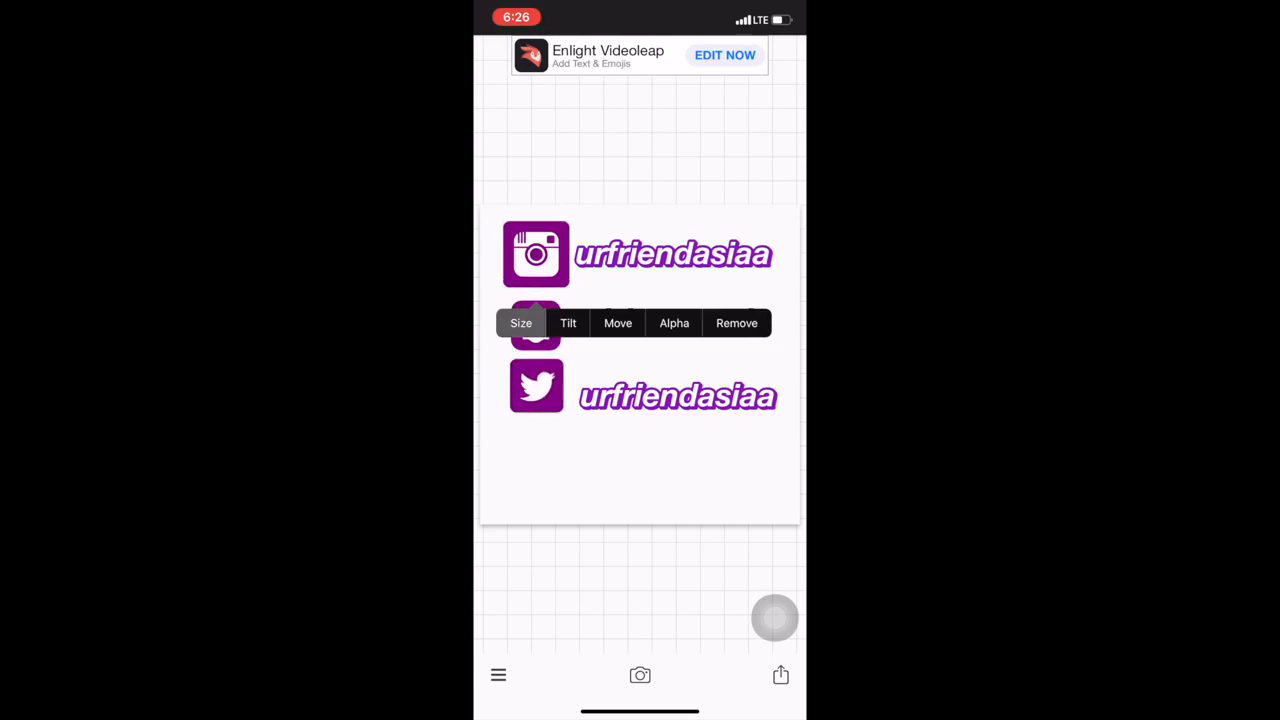
{"action": "left_click", "coordinate": [521, 323]}
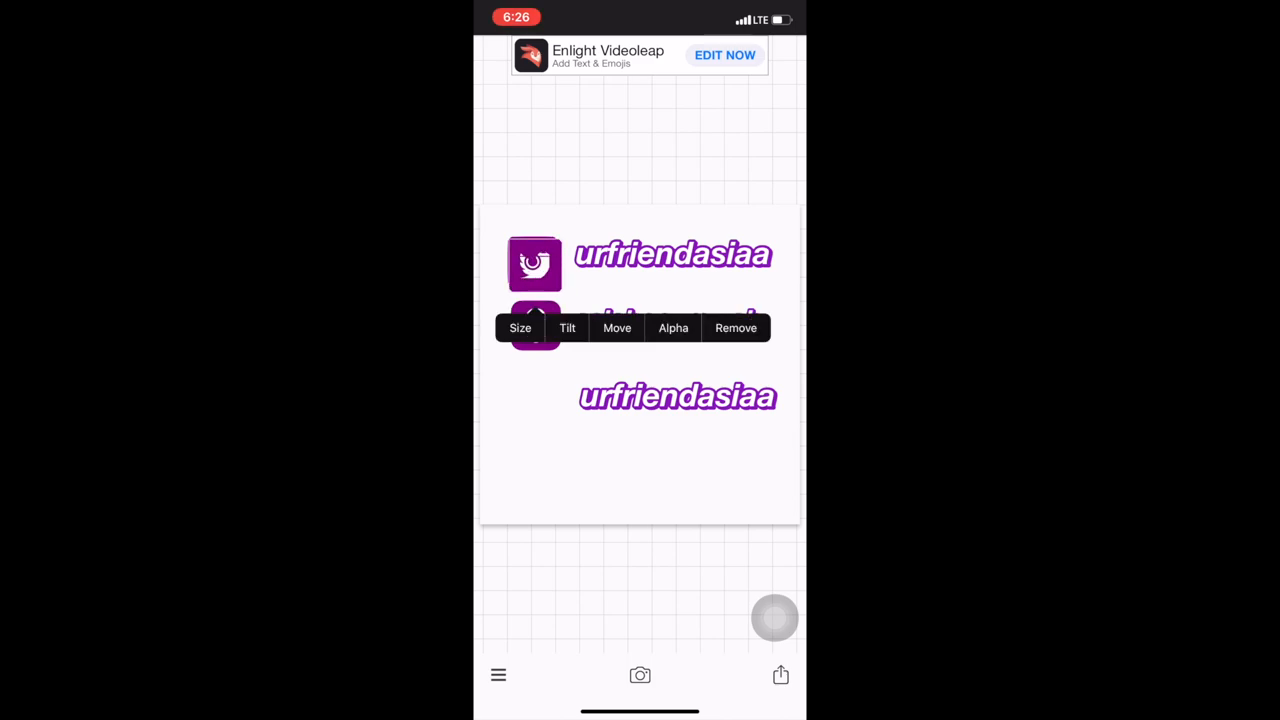
{"action": "left_click", "coordinate": [520, 327]}
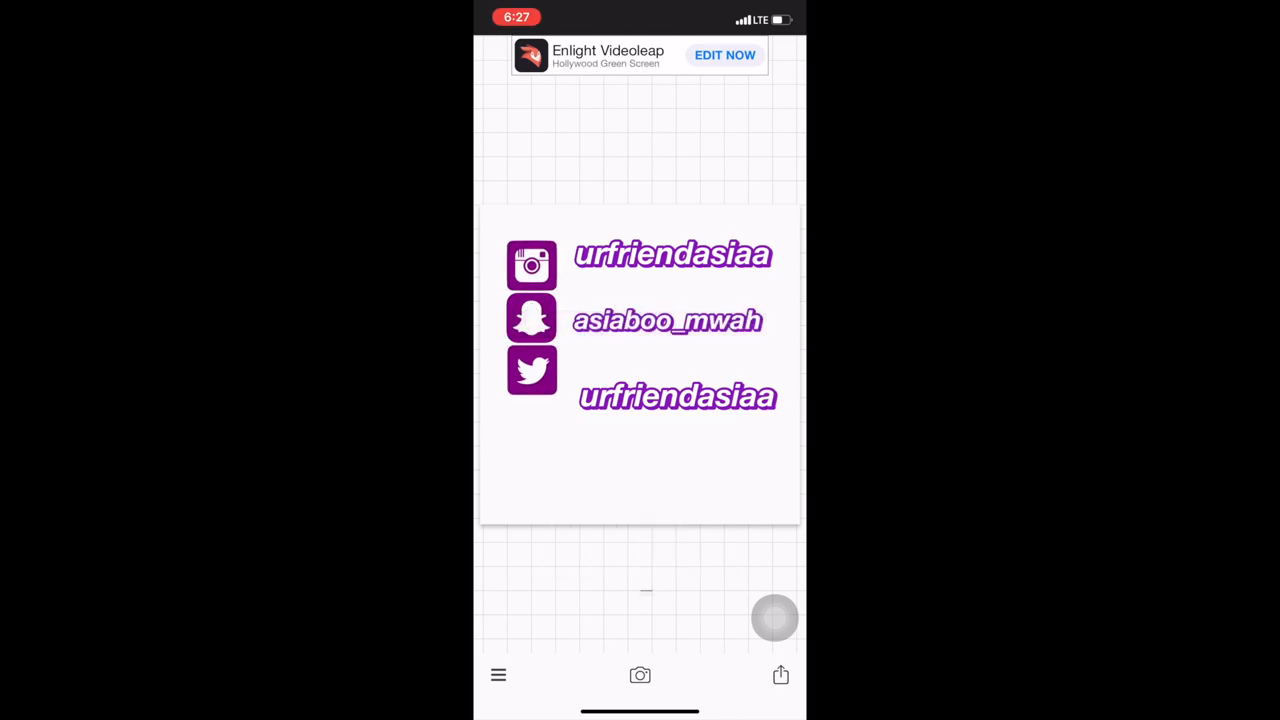
Shrink the Instagram, Snapchat and Twitter handles to sit beside their icons.
{"action": "left_click", "coordinate": [531, 371]}
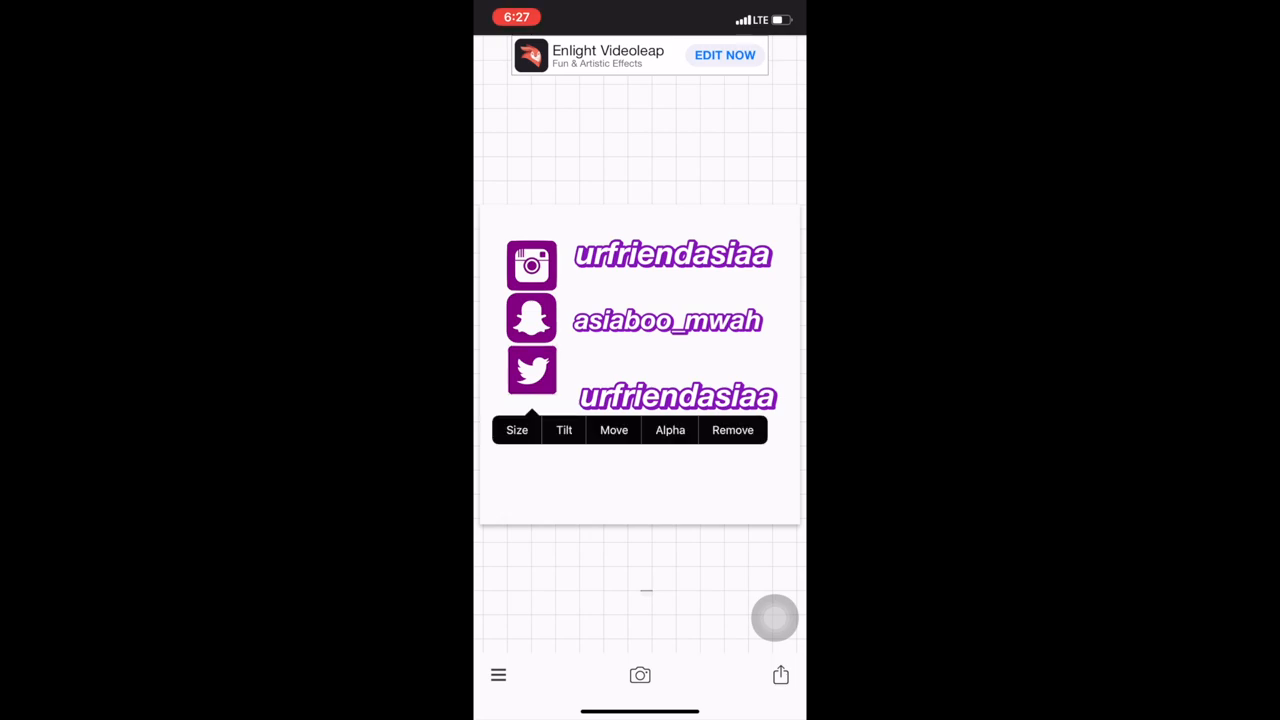
{"action": "left_click", "coordinate": [517, 430]}
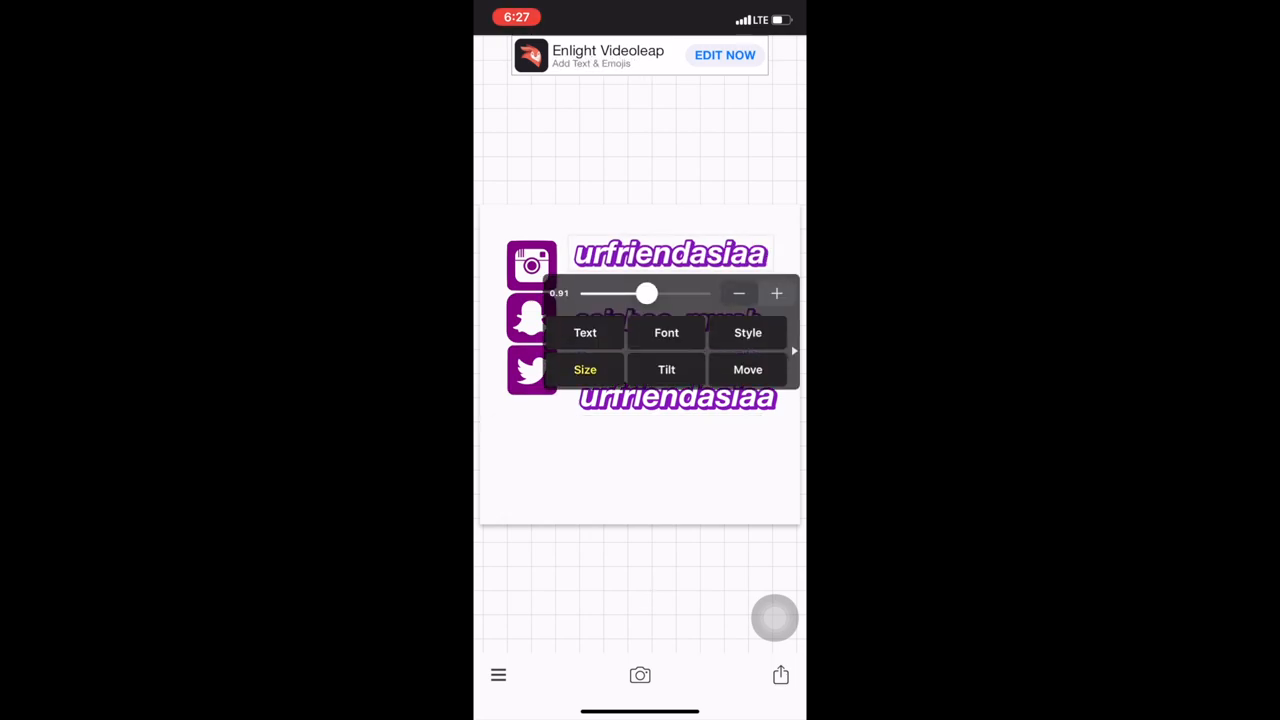
{"action": "left_click", "coordinate": [747, 369]}
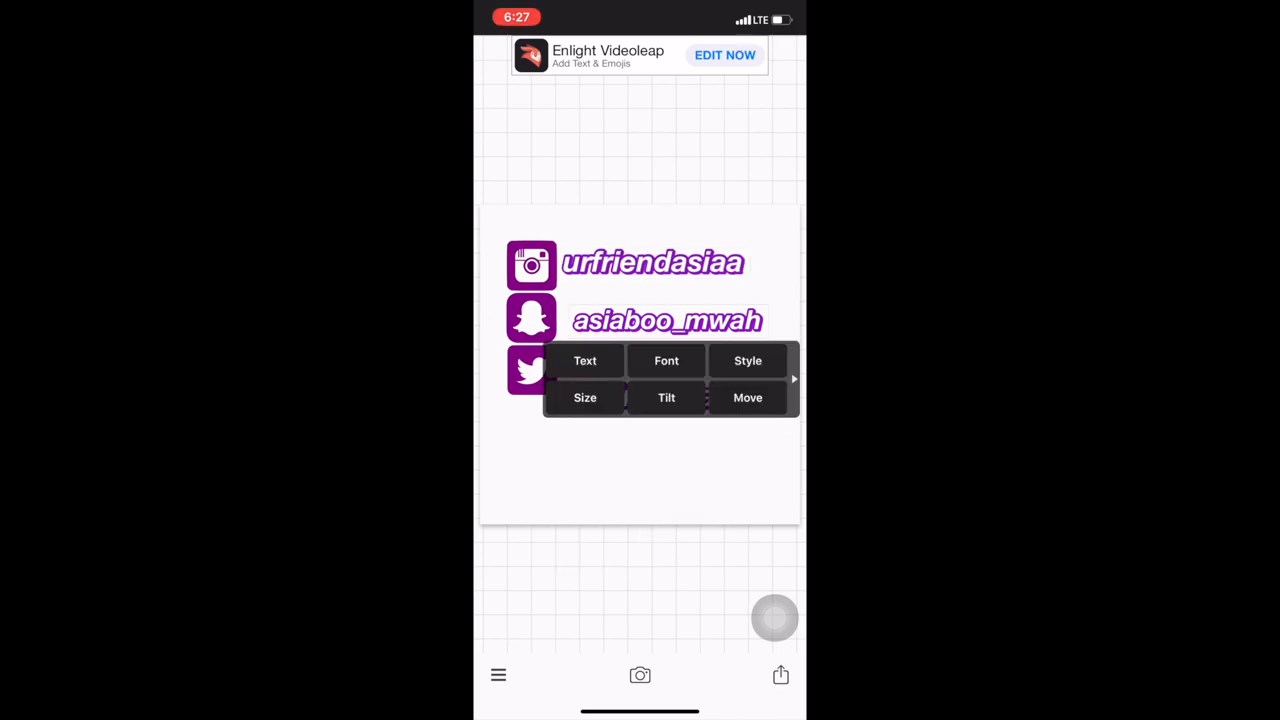
{"action": "left_click", "coordinate": [747, 397]}
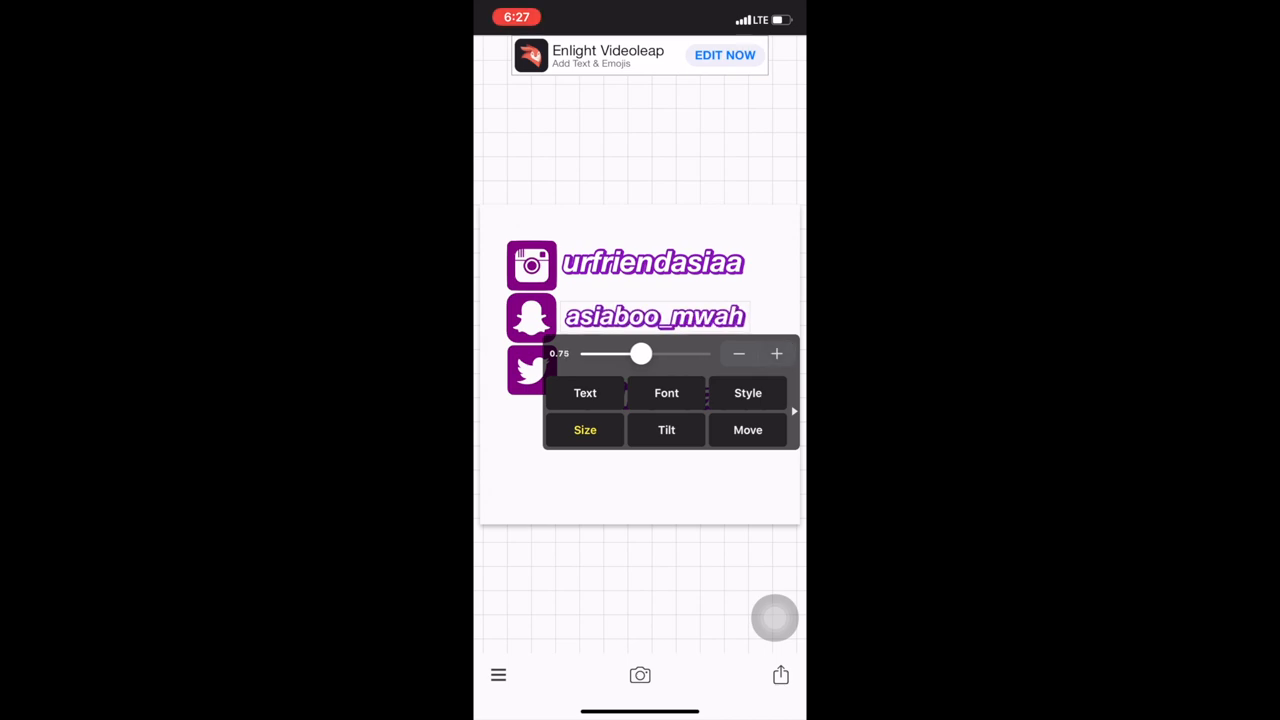
{"action": "left_click", "coordinate": [747, 429]}
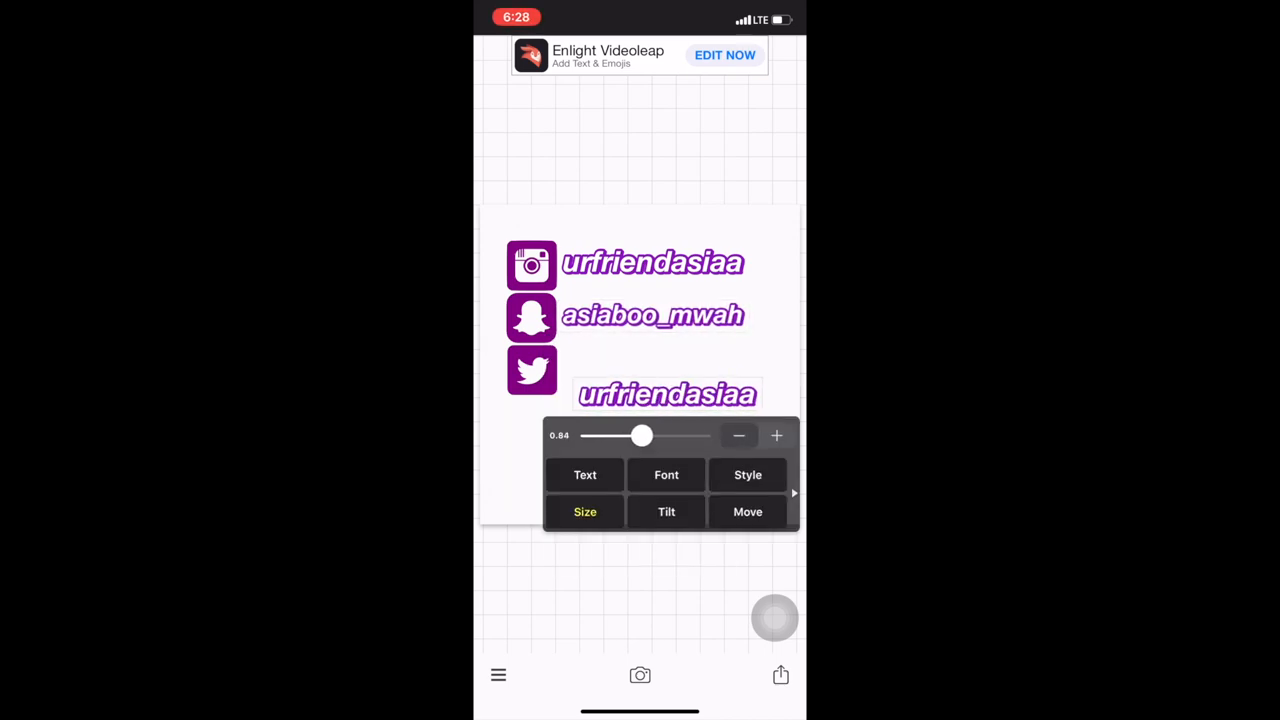
{"action": "left_click", "coordinate": [748, 511]}
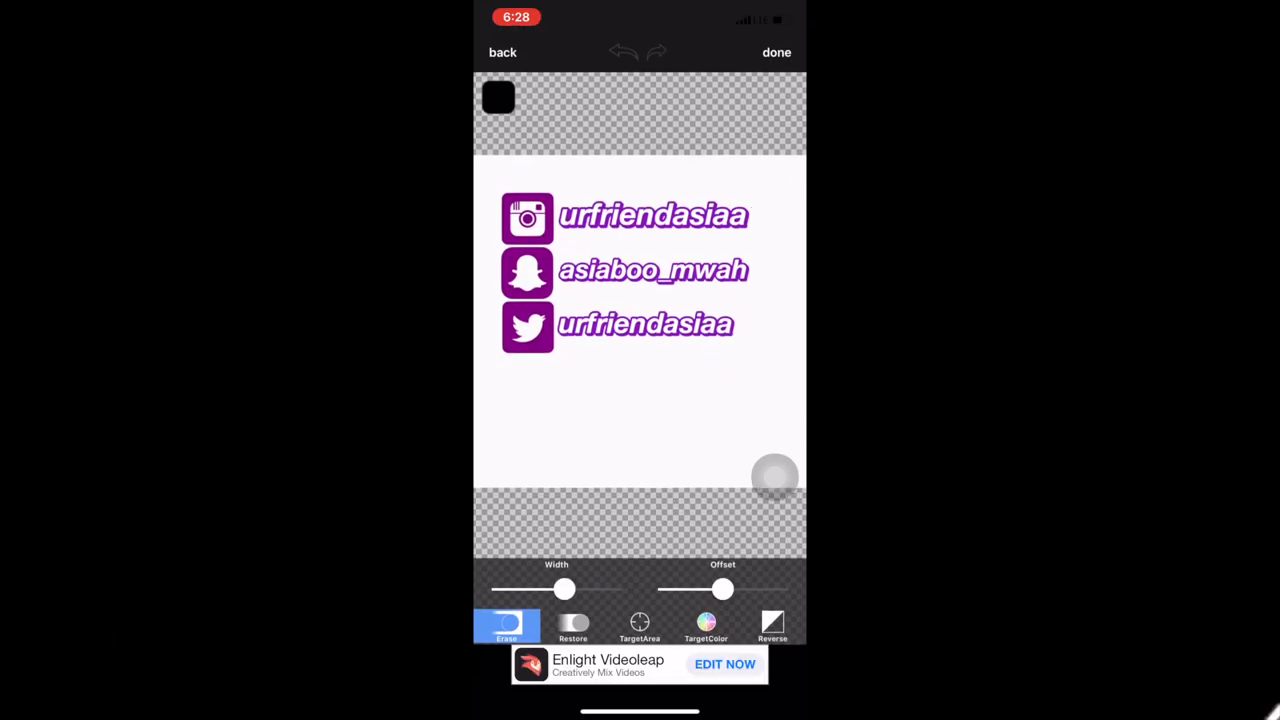
Accept the erased white background, export the handles graphic as a transparent PNG, and confirm.
{"action": "left_click", "coordinate": [706, 625]}
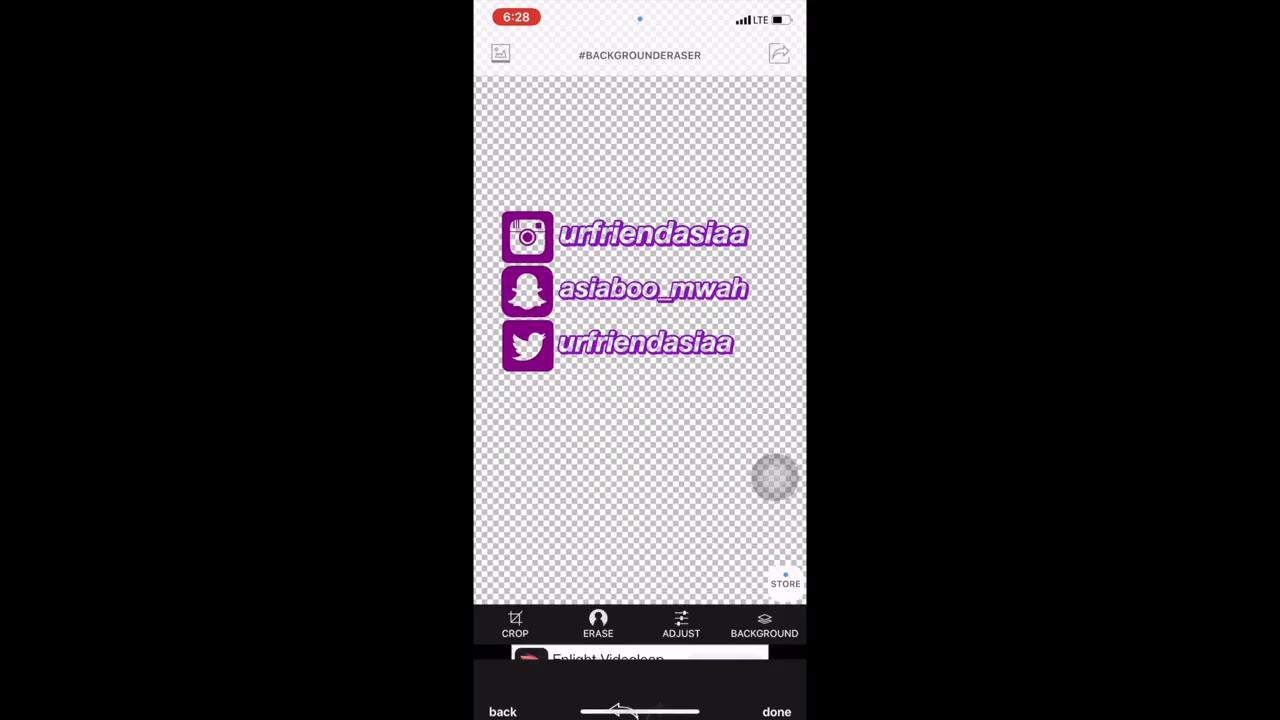
{"action": "left_click", "coordinate": [776, 711]}
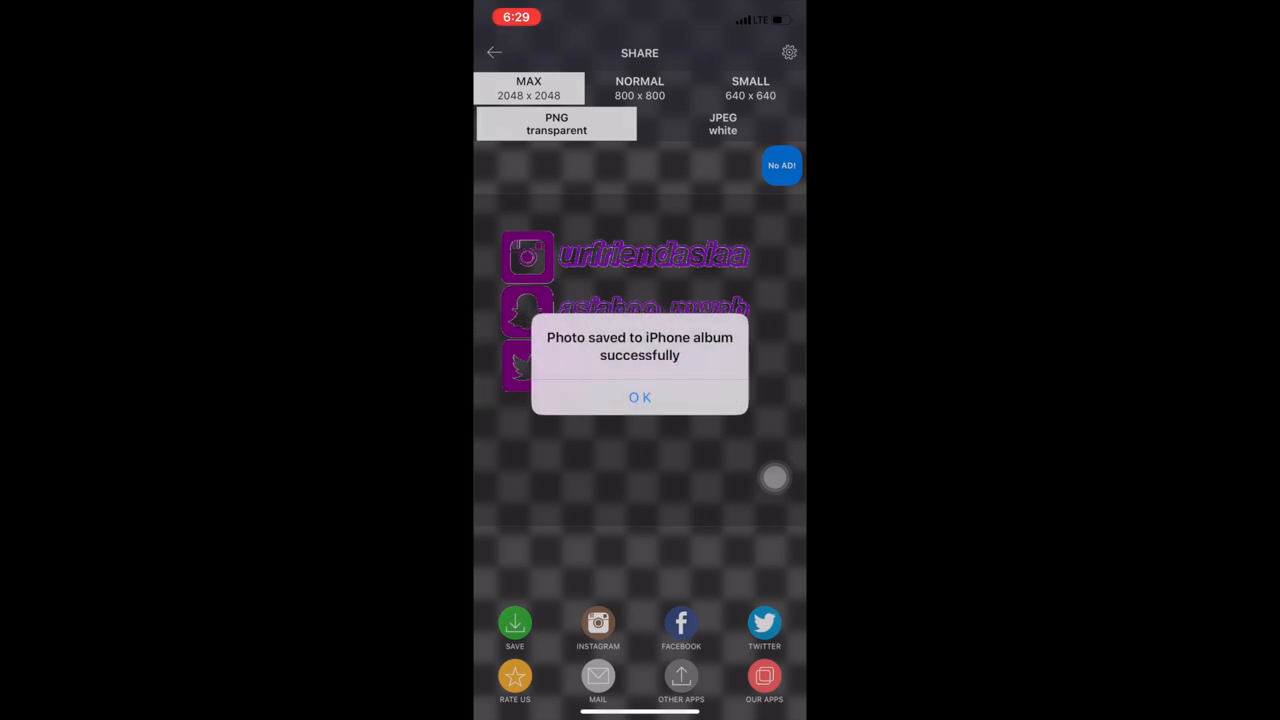
{"action": "left_click", "coordinate": [640, 397]}
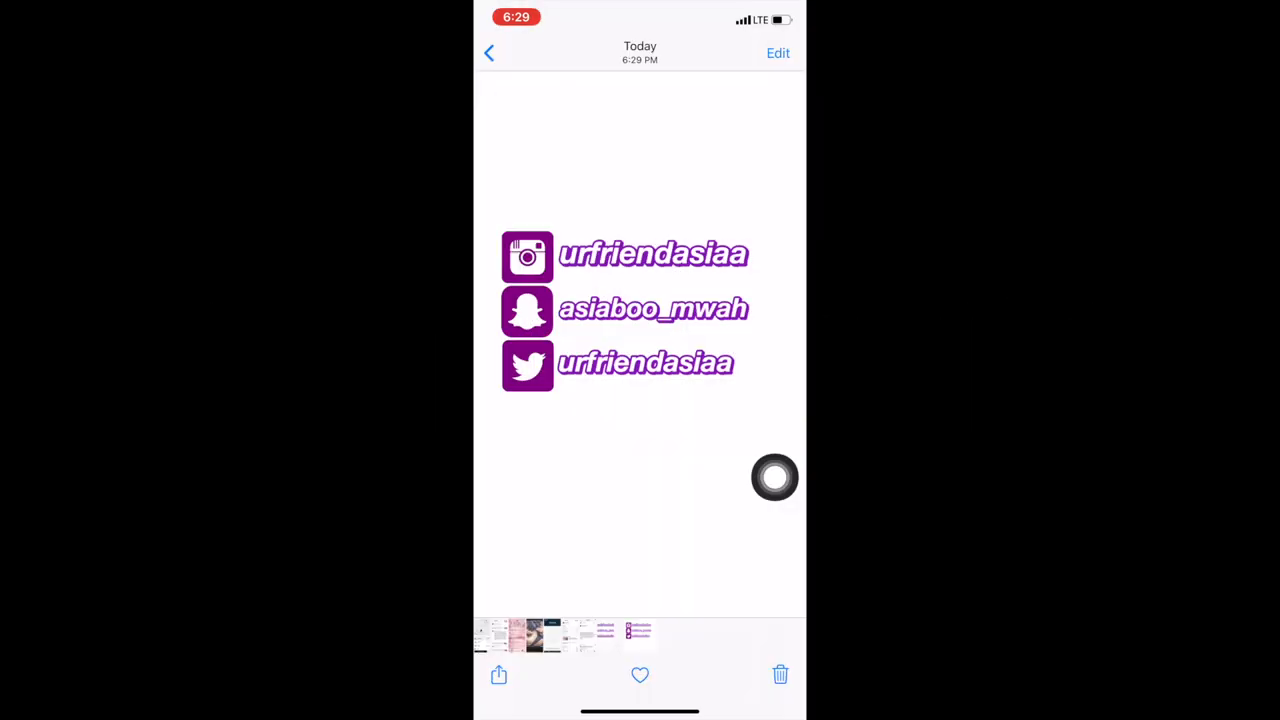
Open the newly saved purple social-handles image in Photos.
{"action": "left_click", "coordinate": [498, 674]}
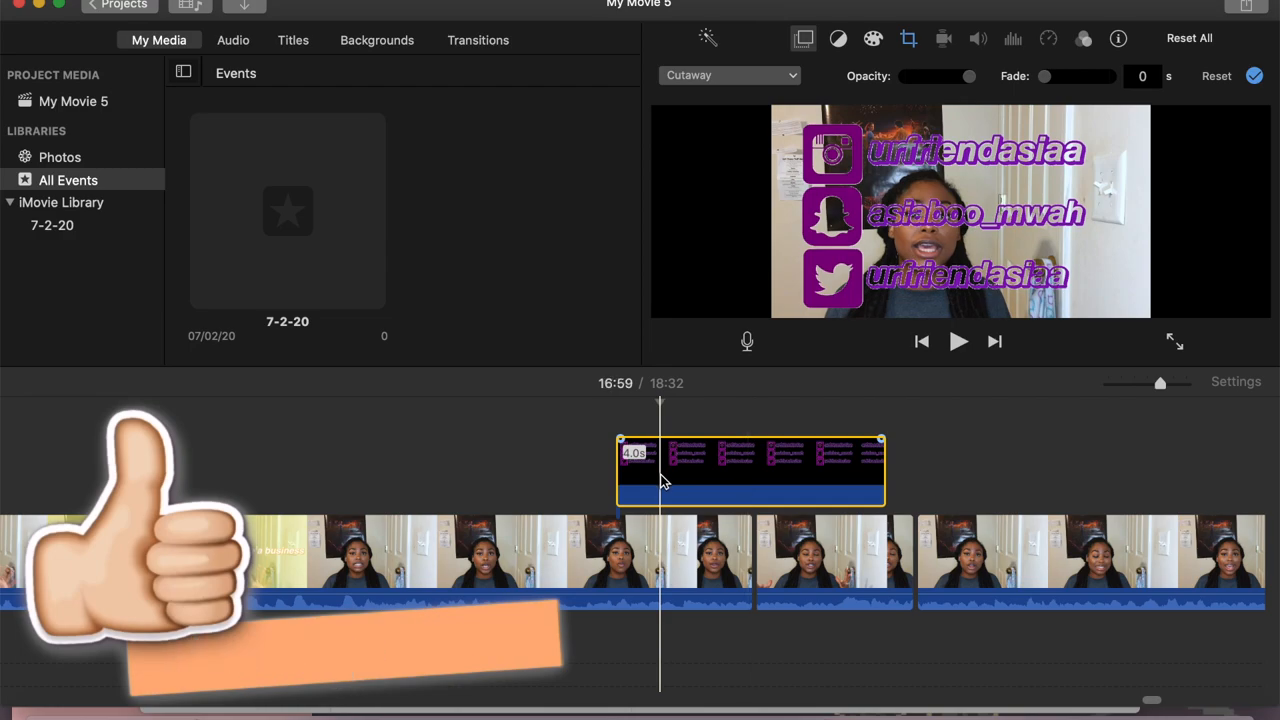
Change the overlay from Cutaway to Picture in Picture, cropped to Fit, placed top-right.
{"action": "left_click", "coordinate": [730, 75]}
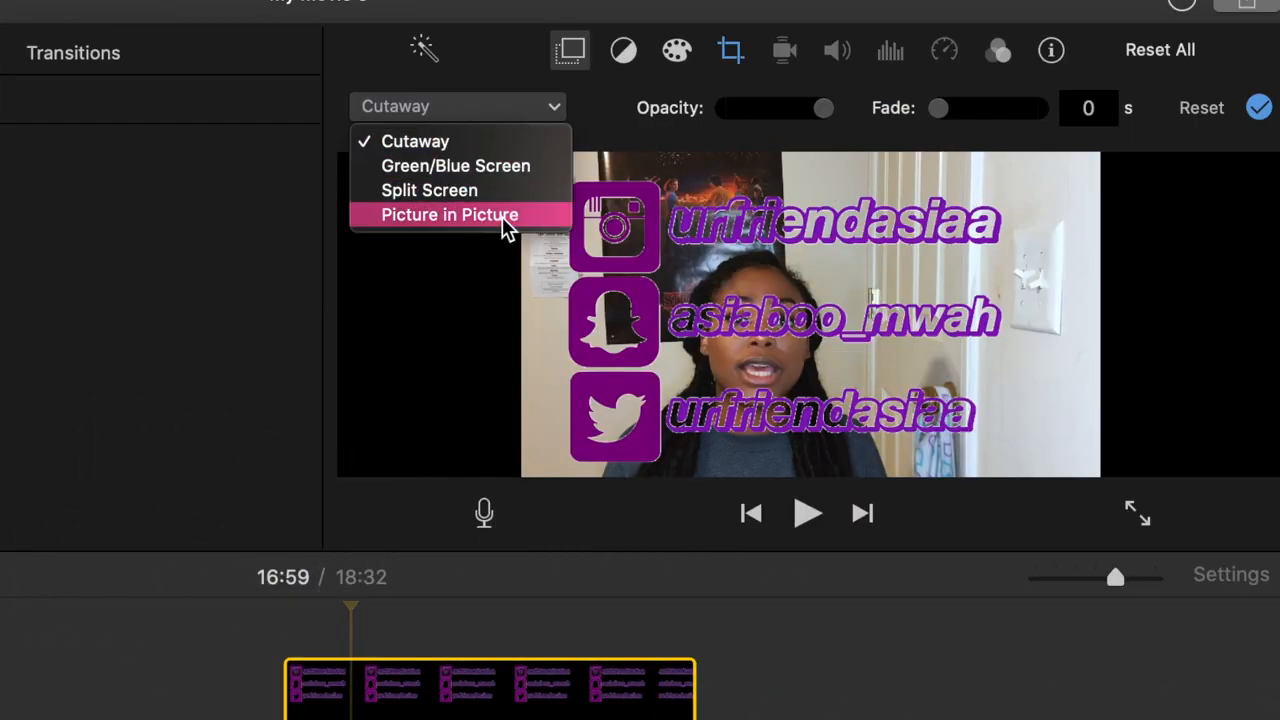
{"action": "left_click", "coordinate": [449, 214]}
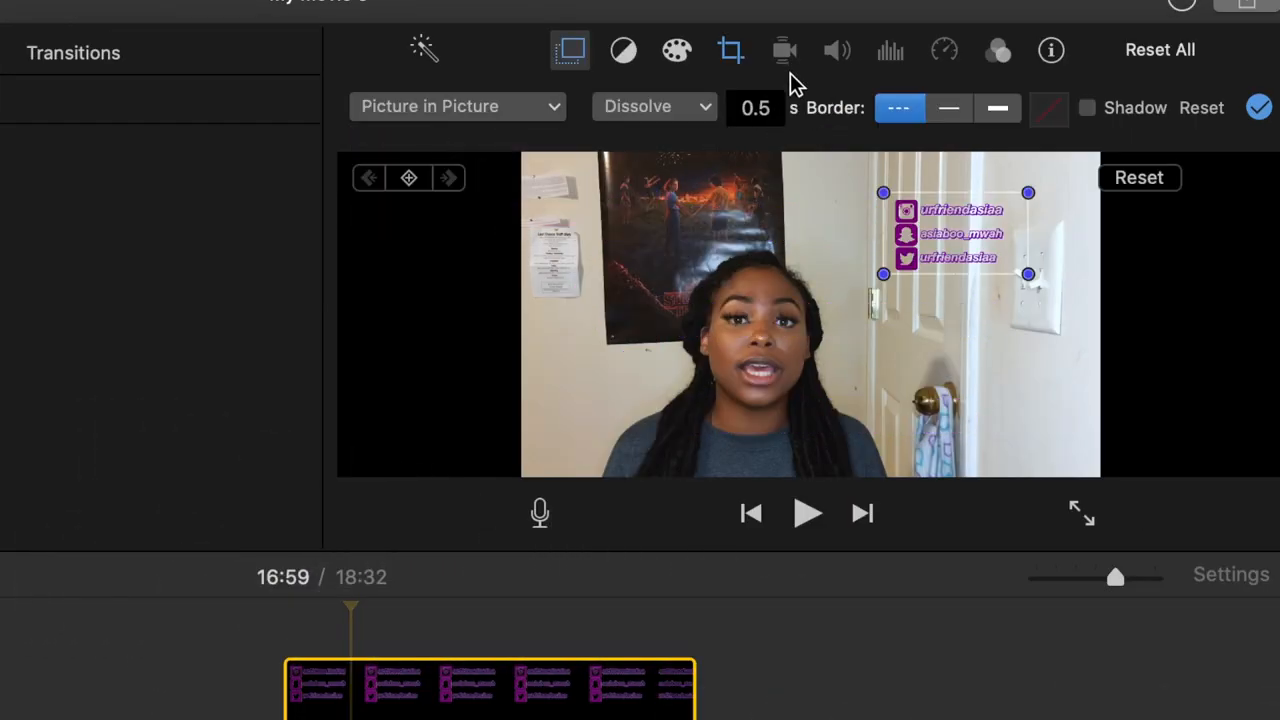
{"action": "left_click", "coordinate": [729, 50]}
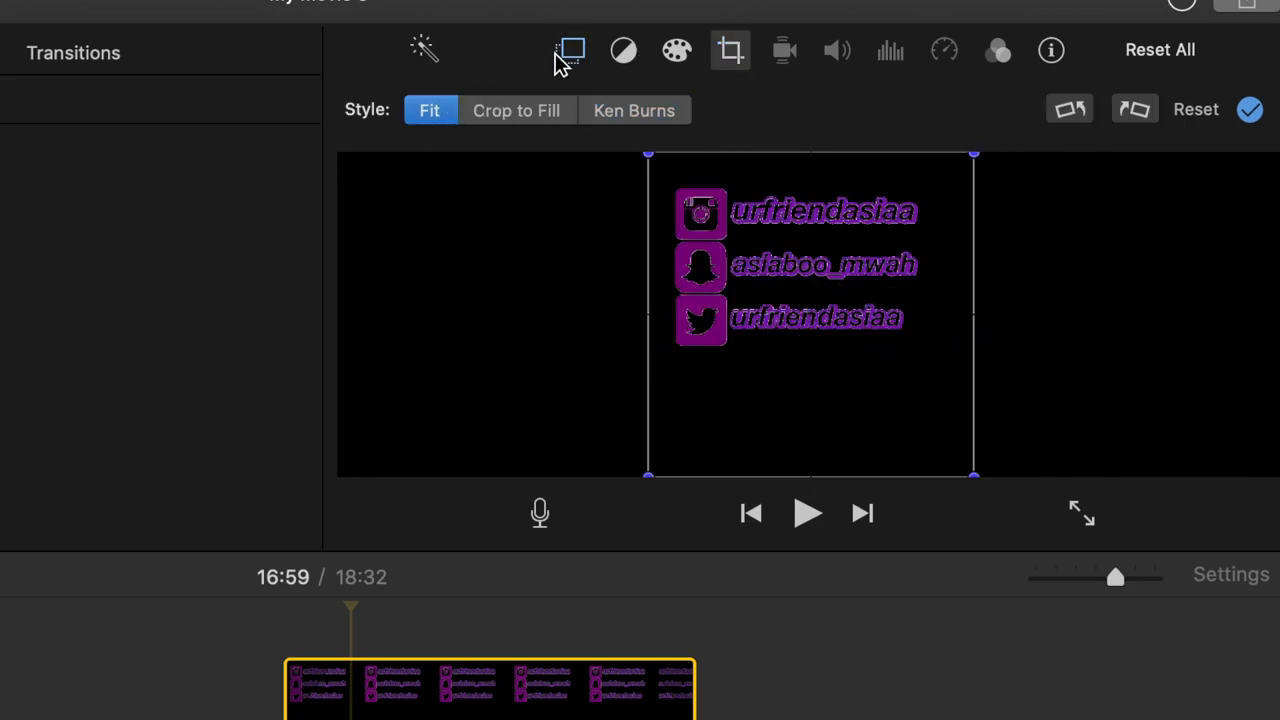
{"action": "left_click", "coordinate": [570, 50]}
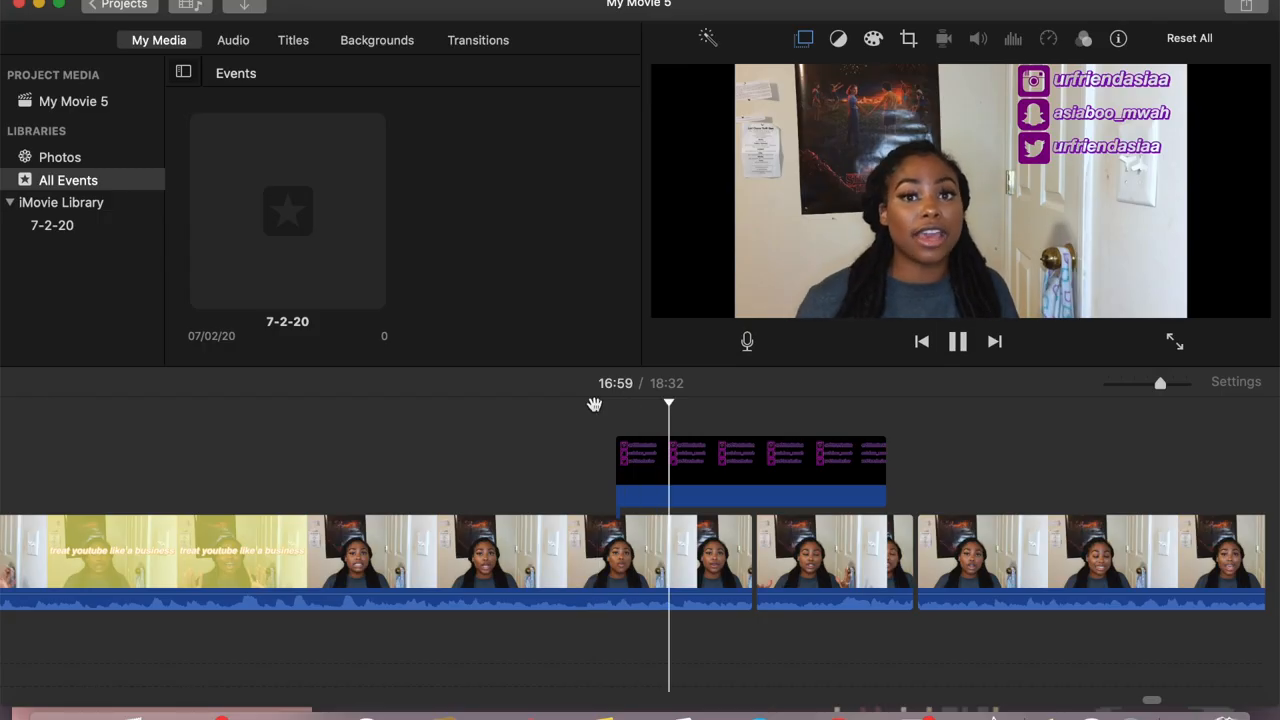
{"action": "left_click", "coordinate": [957, 341]}
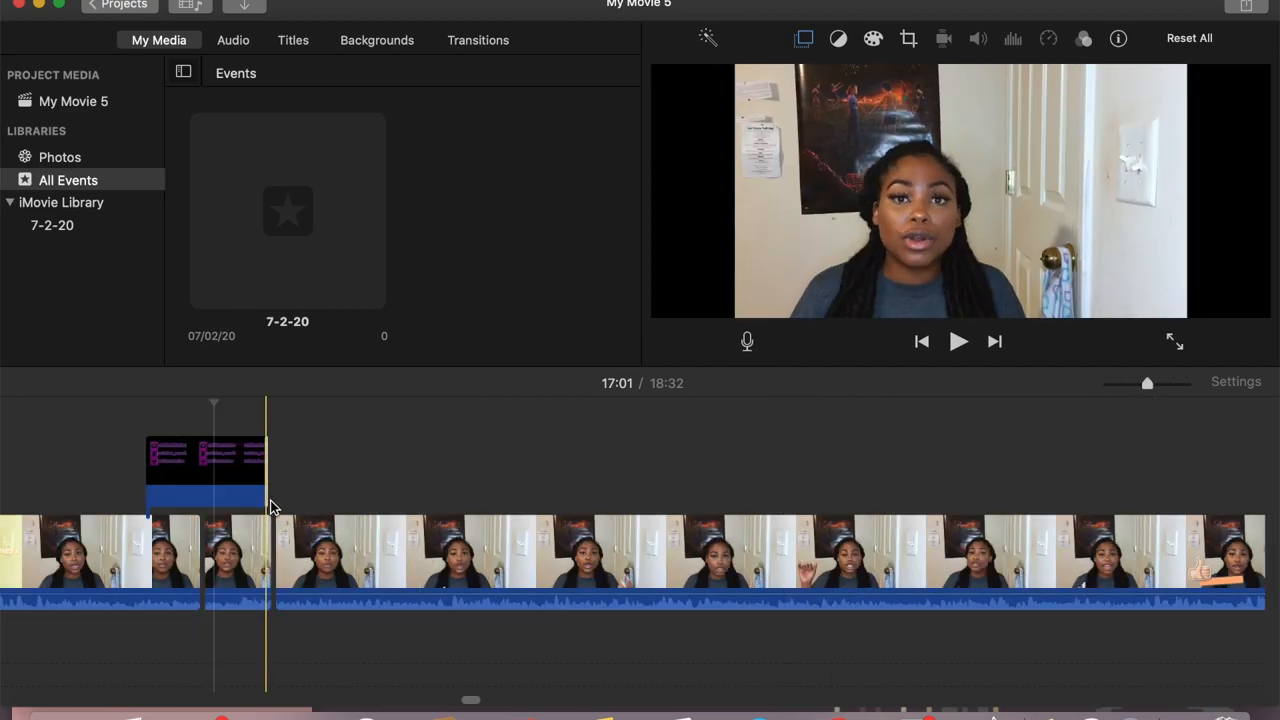
Extend the handles overlay clip to about 1.2 minutes and preview the result.
{"action": "left_click_drag", "start_coordinate": [265, 492], "coordinate": [675, 492]}
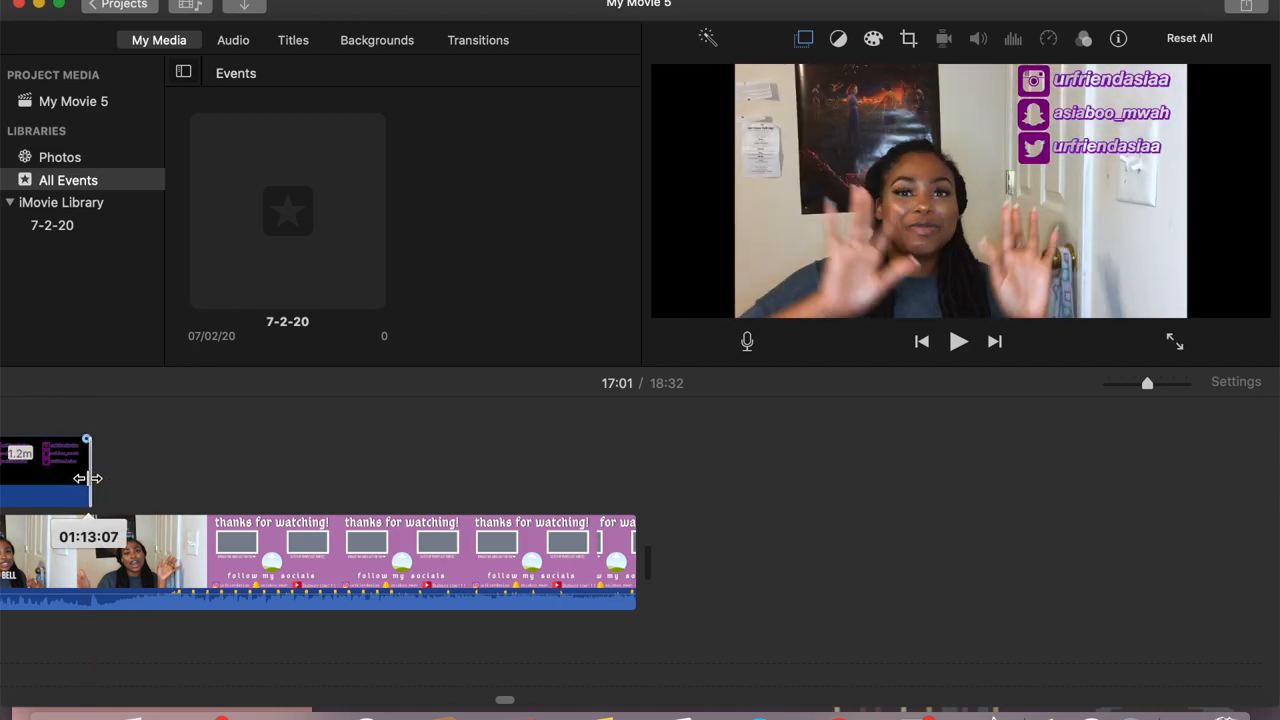
{"action": "left_click", "coordinate": [957, 341]}
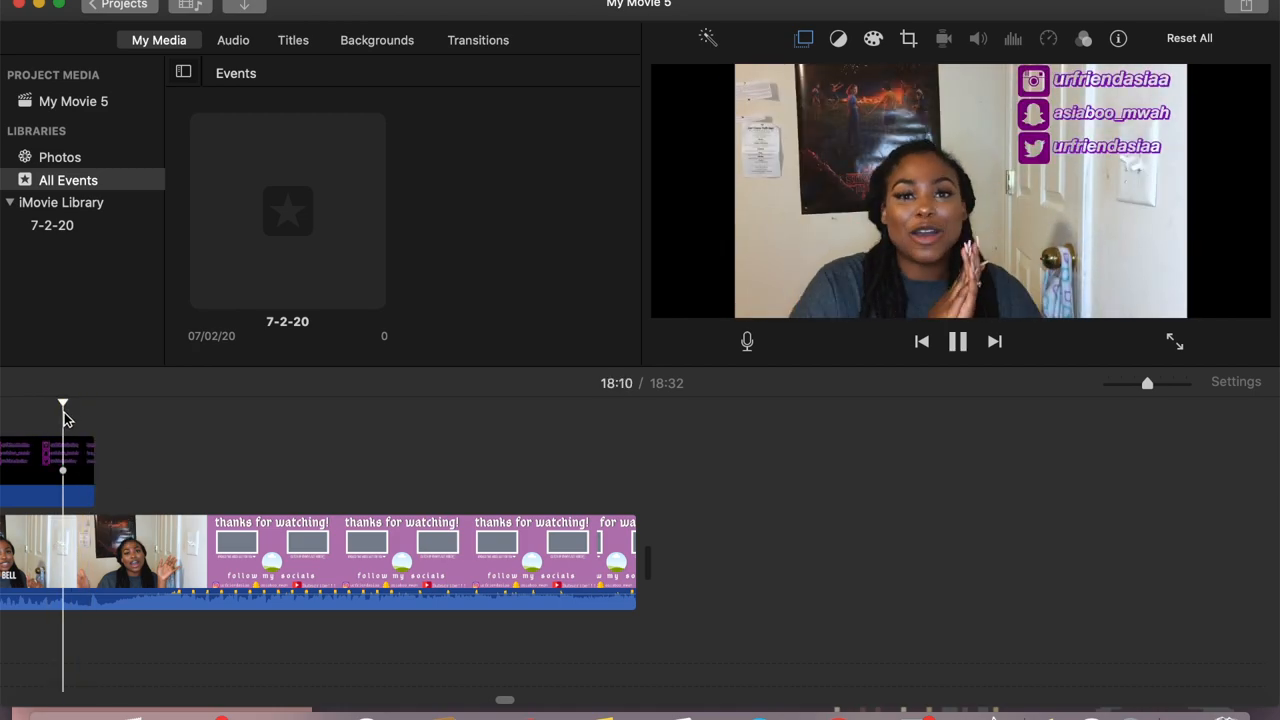